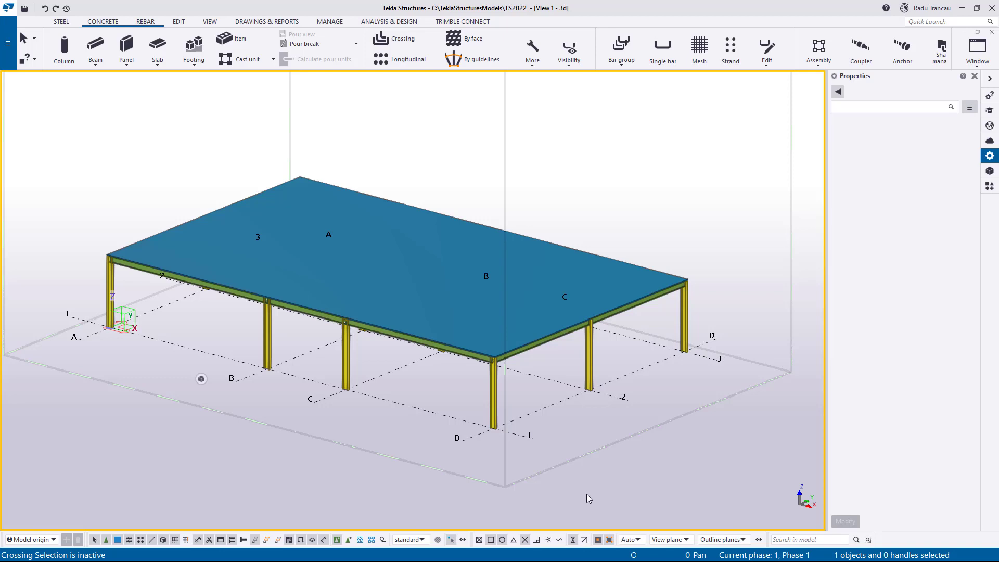
{"action": "mouse_move", "coordinate": [190, 329]}
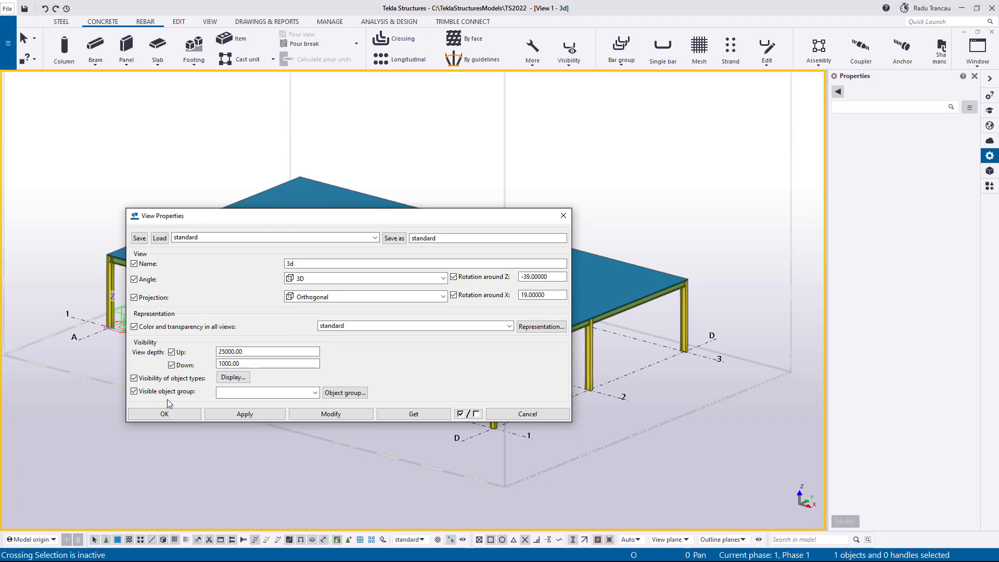
Leave the visible object group empty and review the SEC_BEAM object group filter, then close it.
{"action": "left_click", "coordinate": [315, 393]}
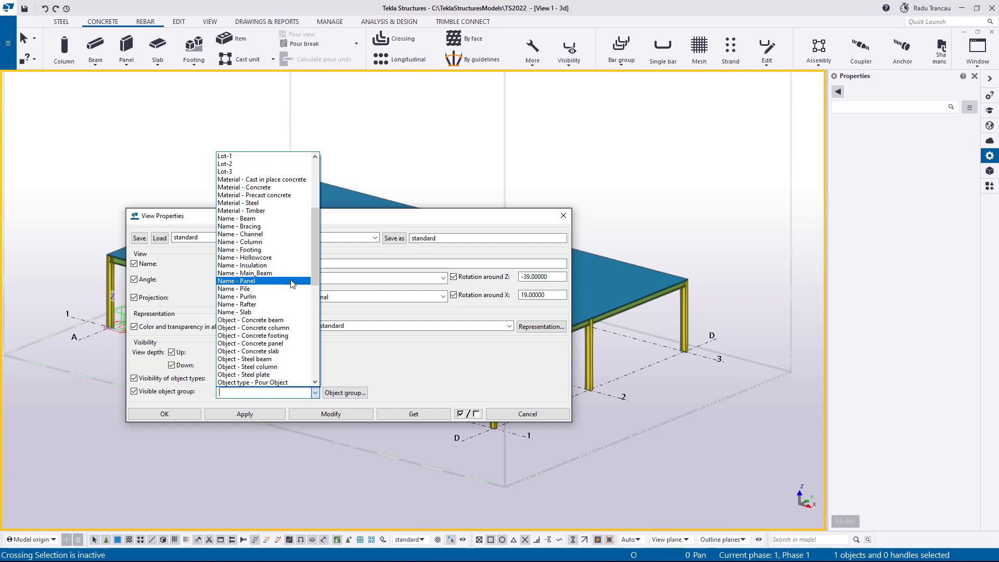
{"action": "left_click", "coordinate": [250, 320]}
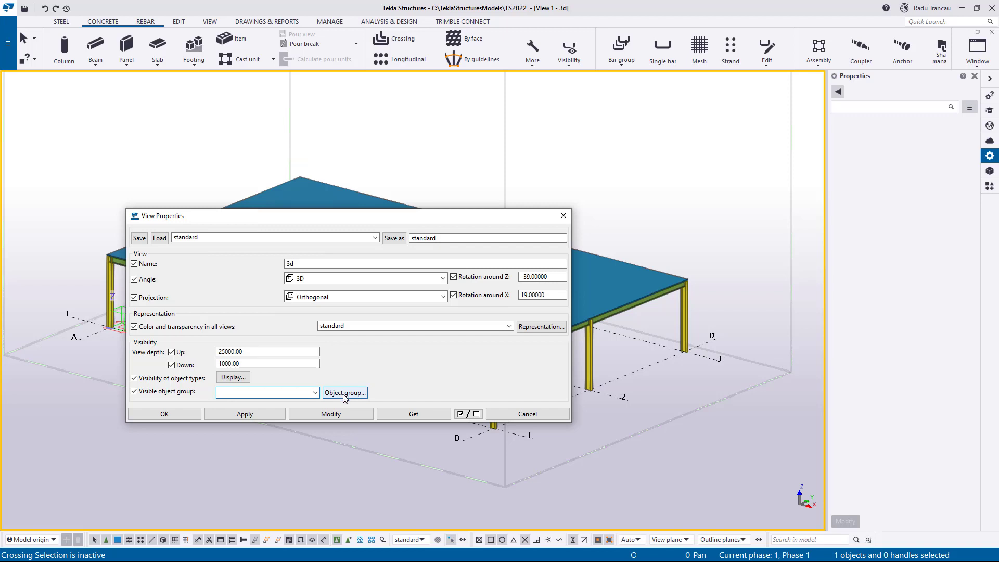
{"action": "left_click", "coordinate": [344, 392]}
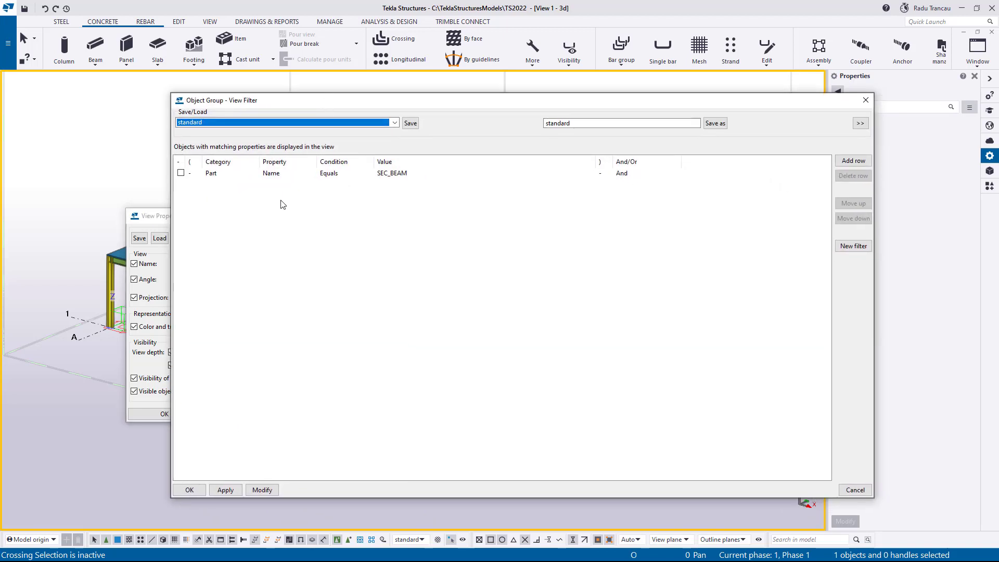
{"action": "mouse_move", "coordinate": [358, 178]}
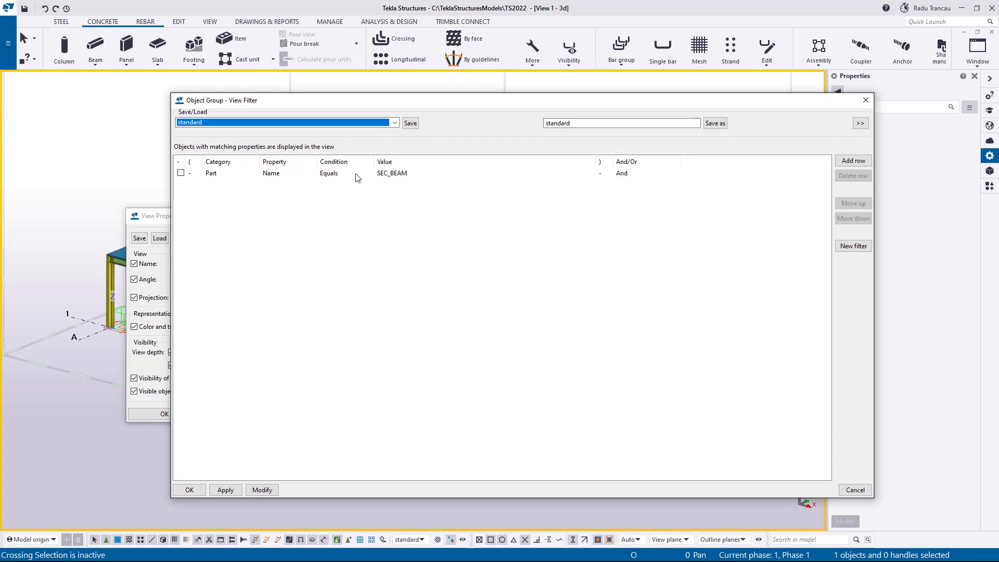
{"action": "mouse_move", "coordinate": [470, 239]}
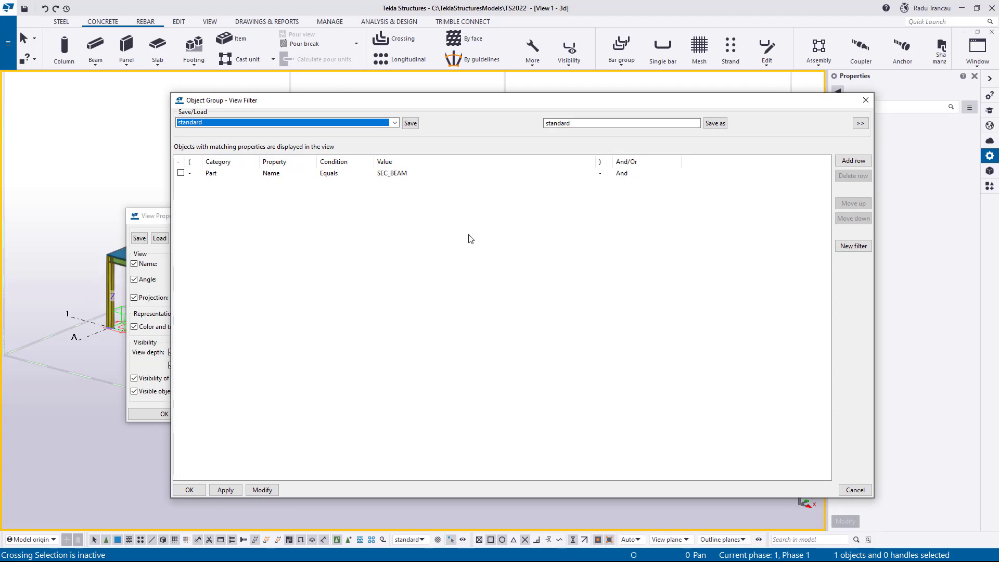
{"action": "left_click", "coordinate": [866, 100]}
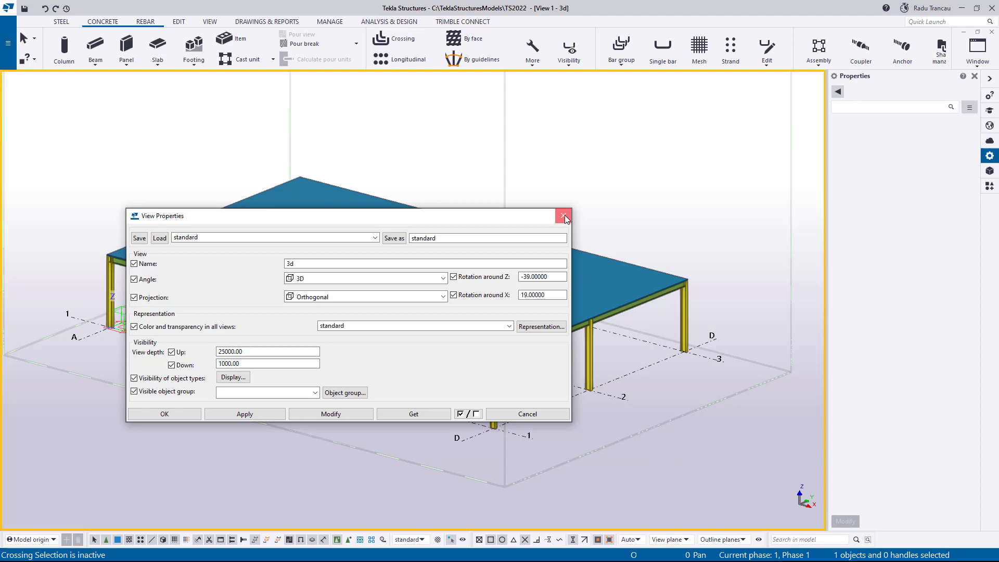
Close view properties and select a column and a secondary beam to read their POSTS and SEC_BEAM names.
{"action": "left_click", "coordinate": [563, 215]}
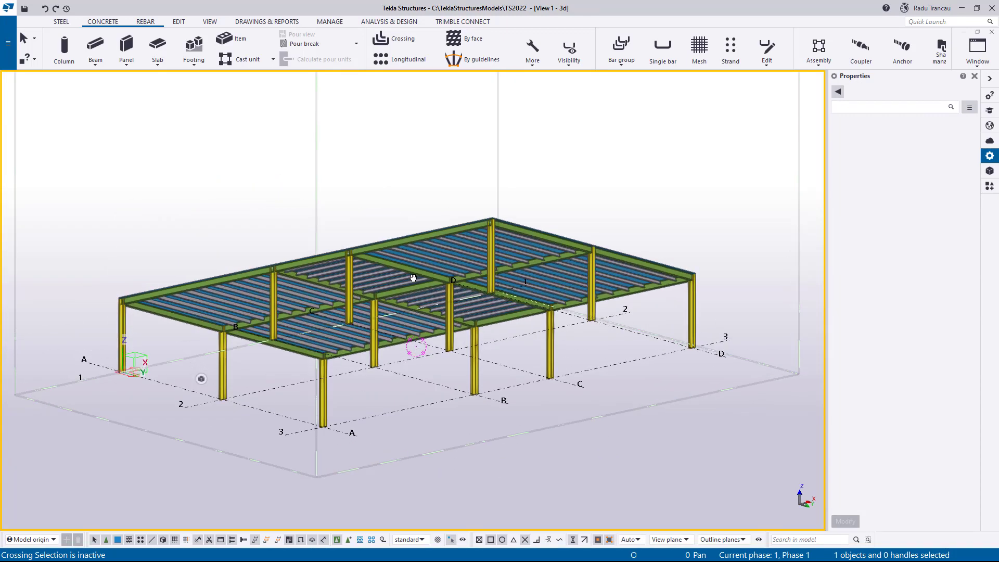
{"action": "left_click_drag", "start_coordinate": [413, 274], "coordinate": [413, 271]}
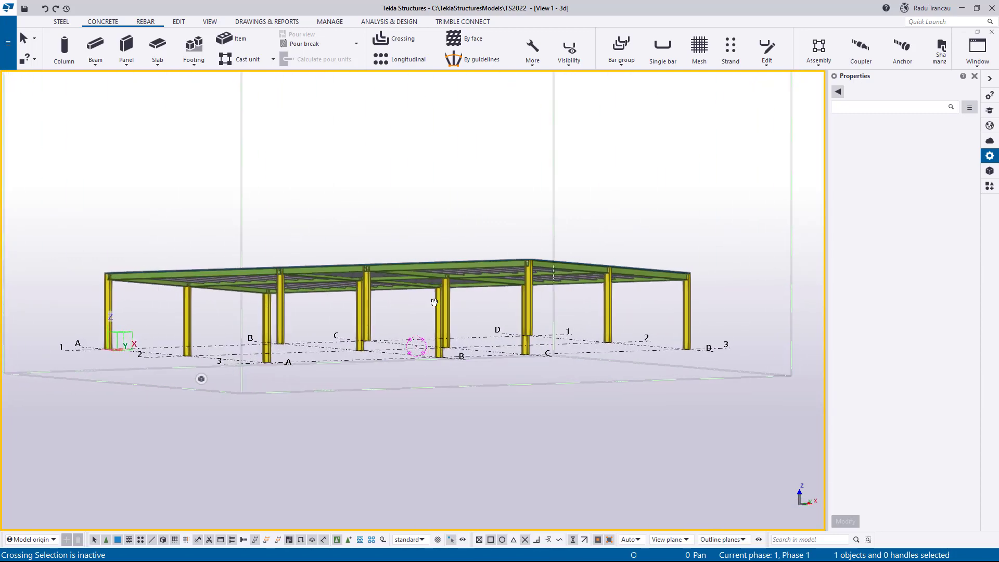
{"action": "mouse_move", "coordinate": [422, 316]}
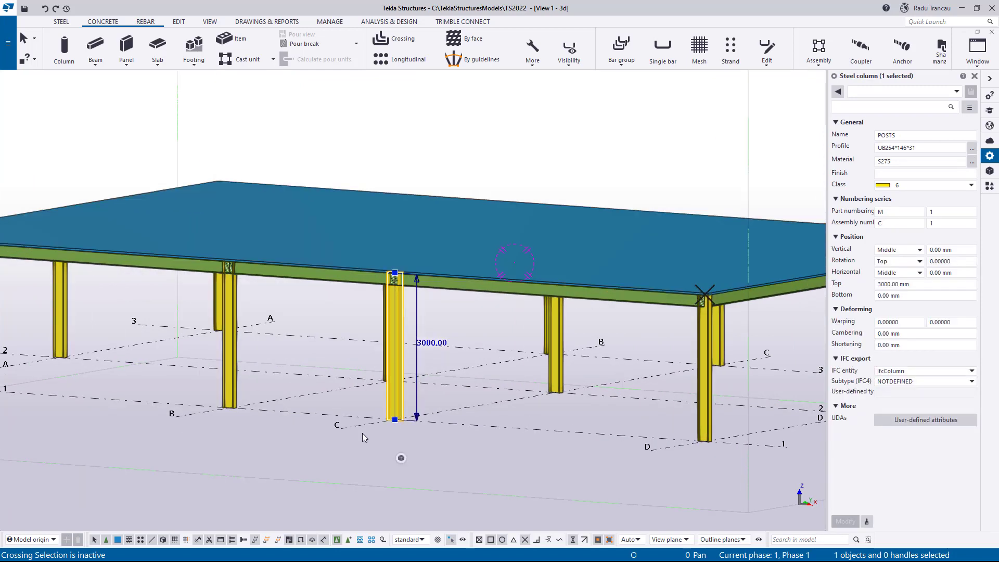
{"action": "left_click", "coordinate": [924, 135]}
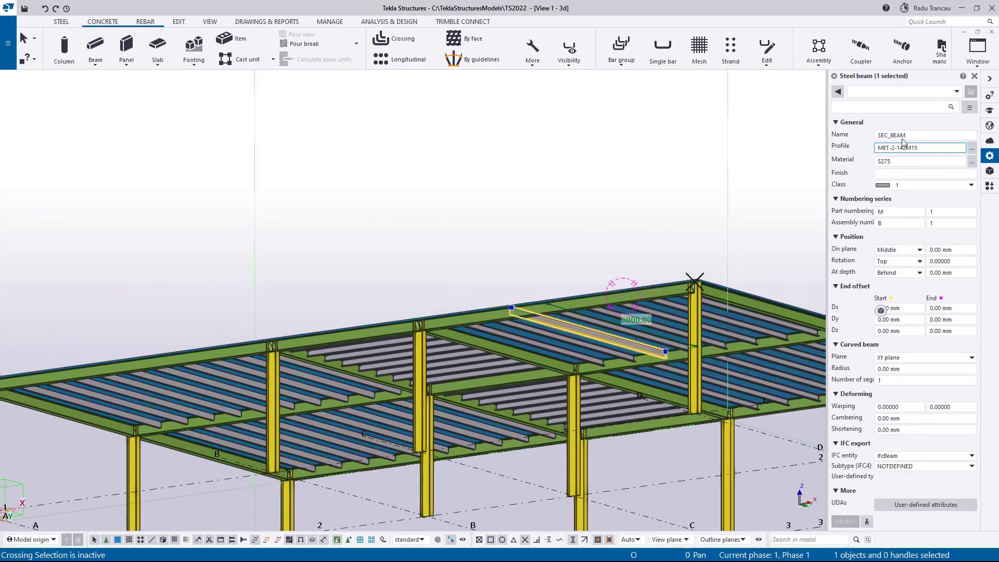
{"action": "left_click", "coordinate": [924, 136]}
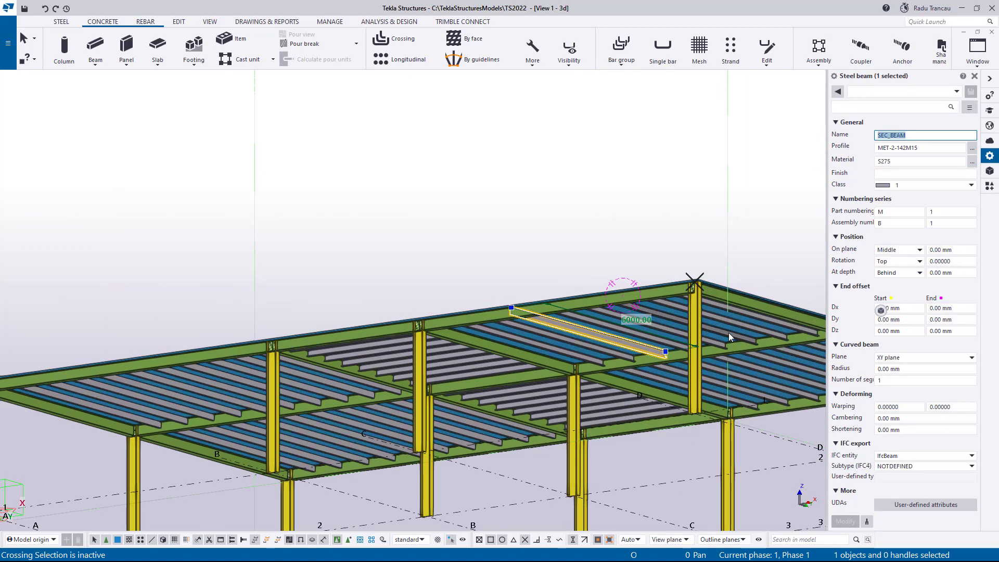
{"action": "mouse_move", "coordinate": [680, 354]}
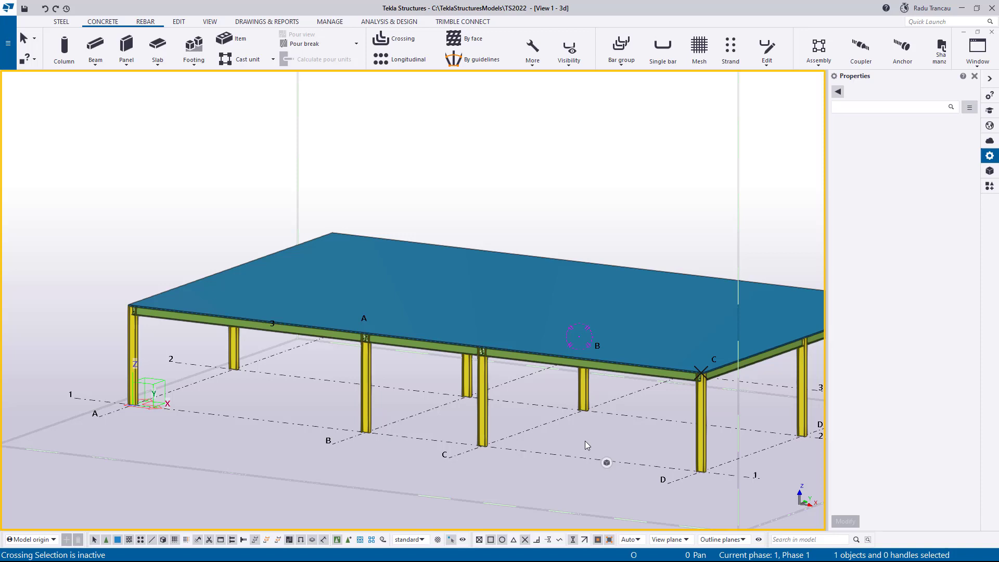
{"action": "mouse_move", "coordinate": [500, 354]}
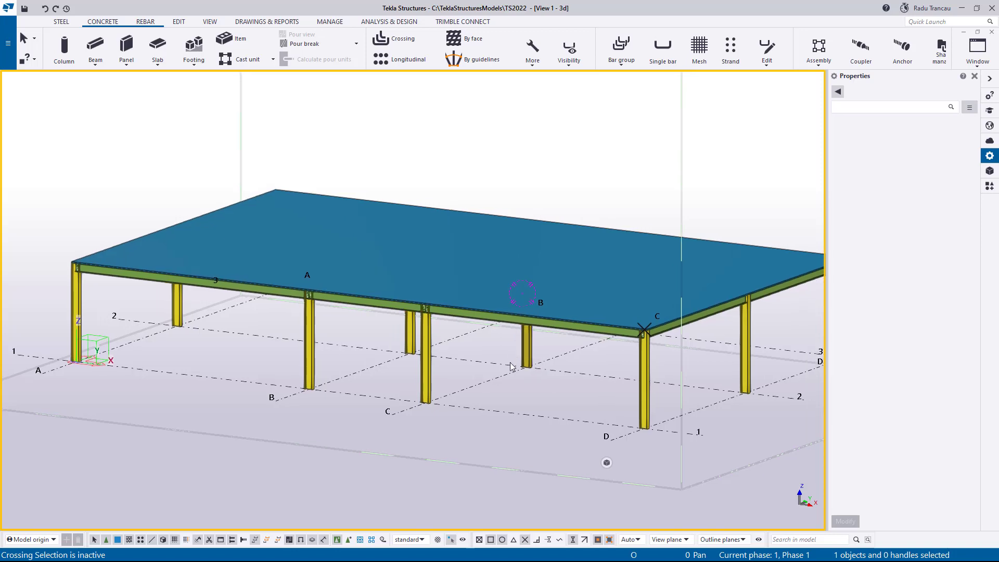
{"action": "mouse_move", "coordinate": [512, 383]}
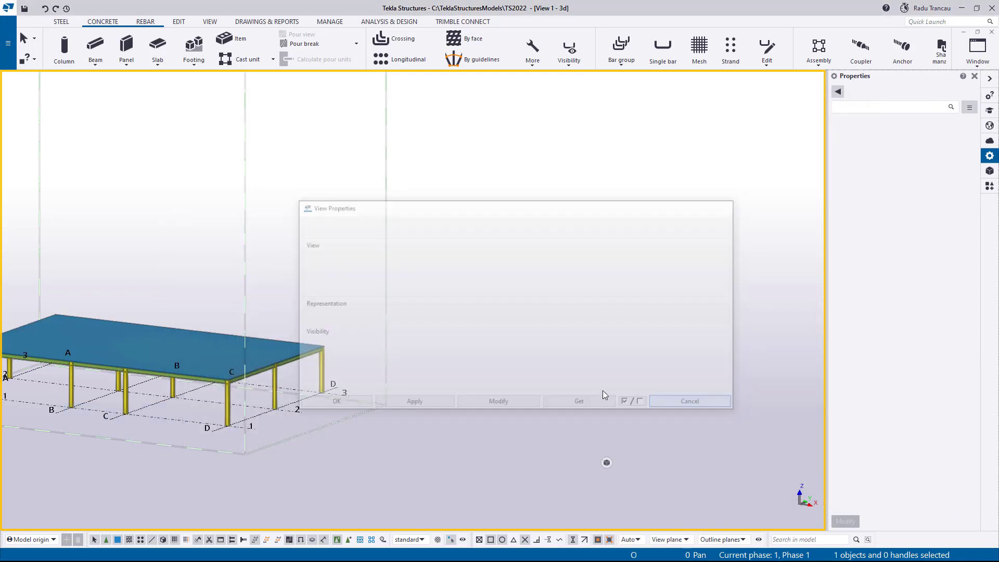
Create a general arrangement drawing from the 3d view with Open drawing checked.
{"action": "left_click", "coordinate": [690, 400]}
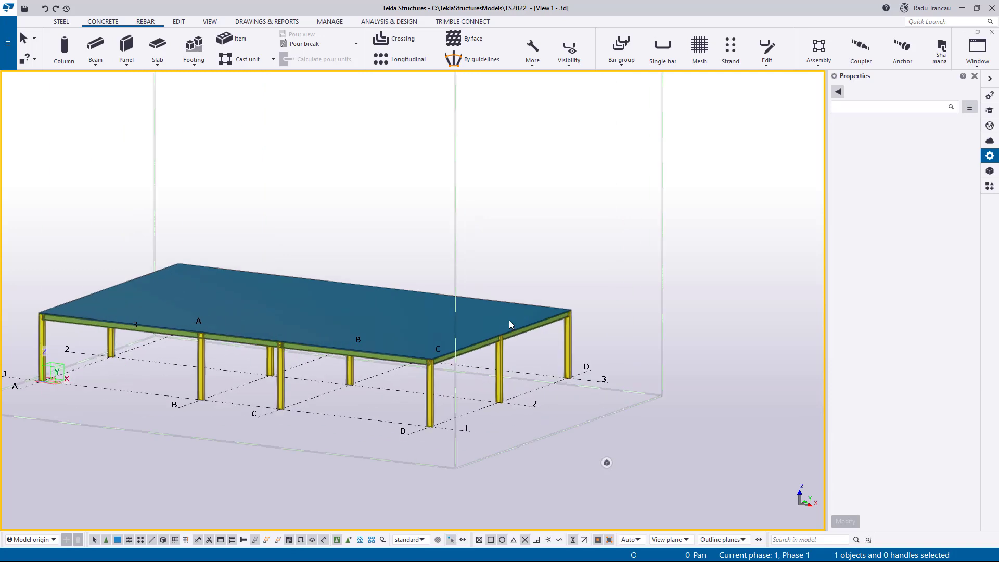
{"action": "right_click", "coordinate": [510, 324]}
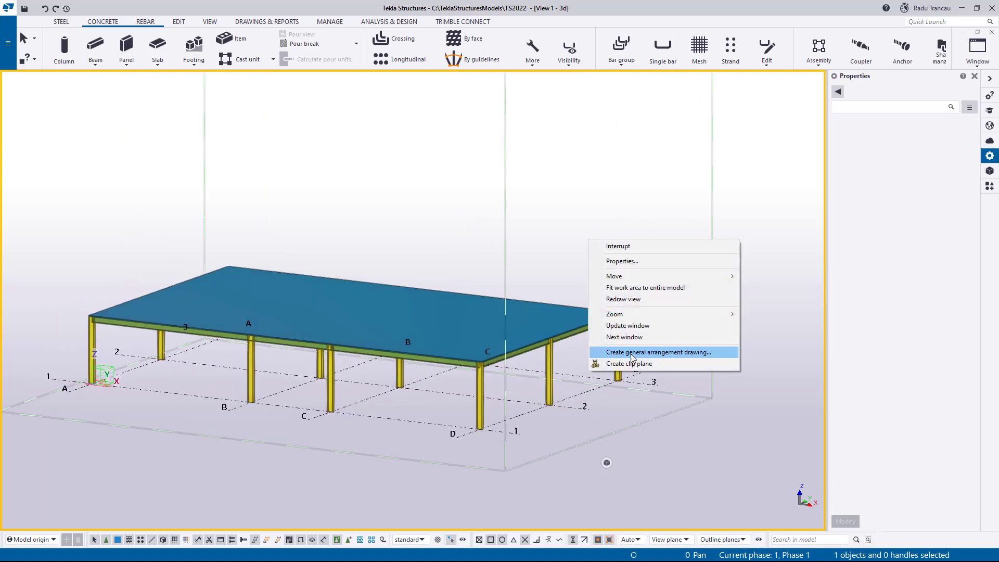
{"action": "left_click", "coordinate": [657, 352]}
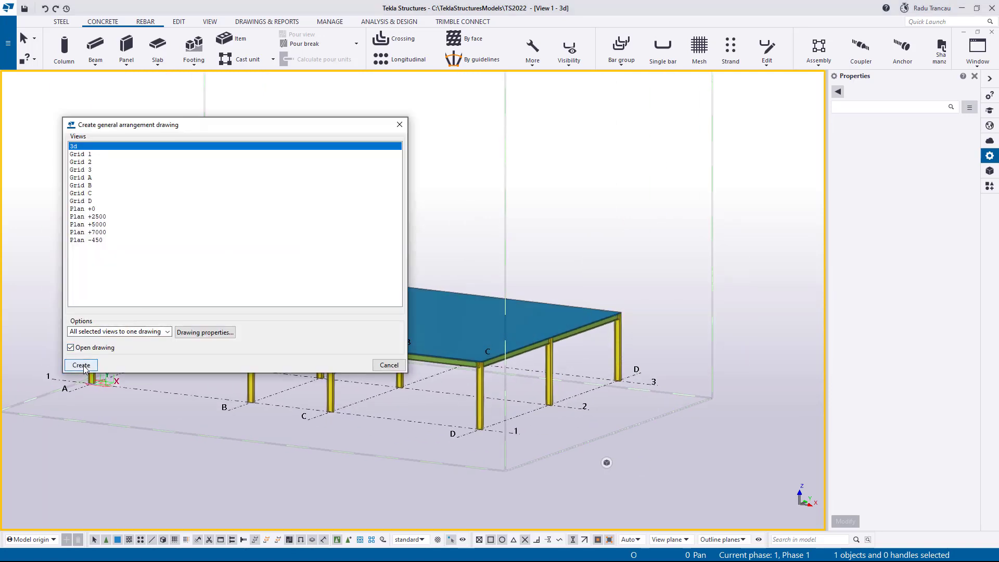
{"action": "left_click", "coordinate": [81, 365]}
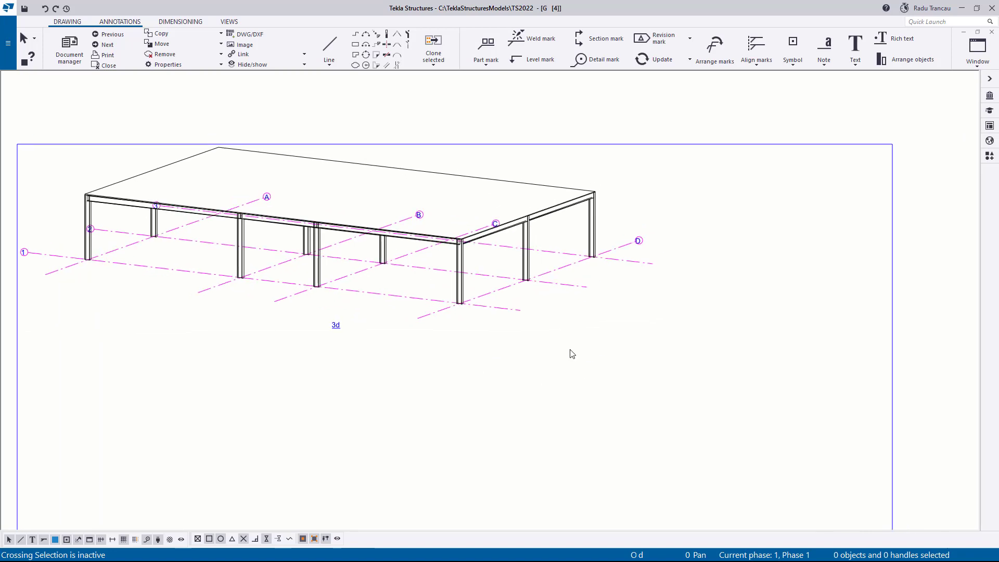
{"action": "mouse_move", "coordinate": [585, 359]}
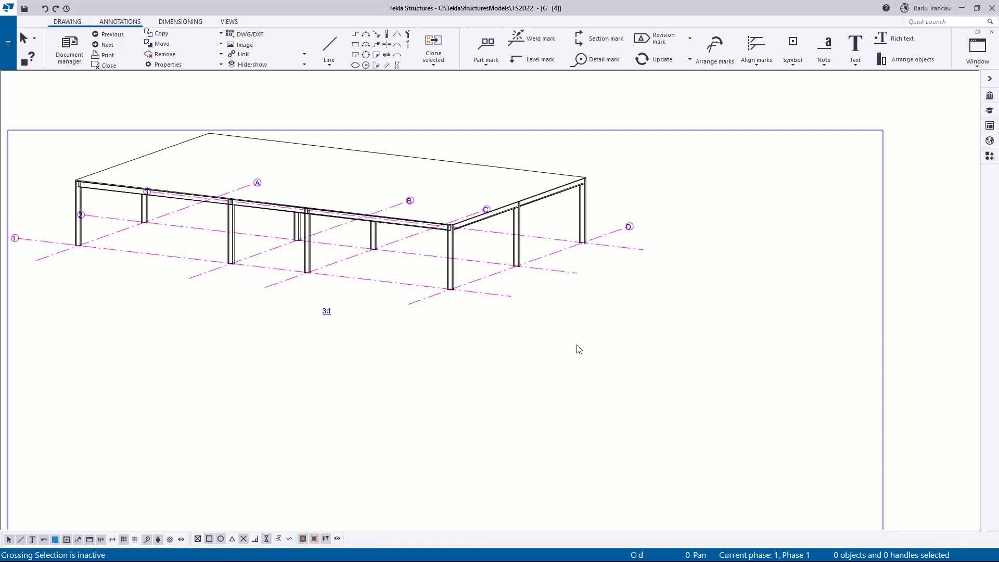
{"action": "mouse_move", "coordinate": [735, 298]}
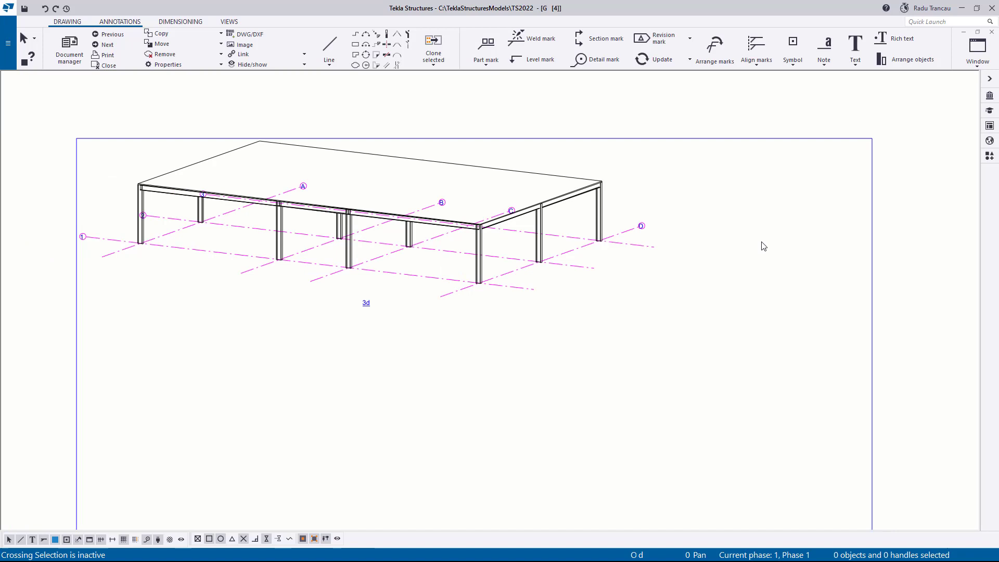
{"action": "mouse_move", "coordinate": [784, 240]}
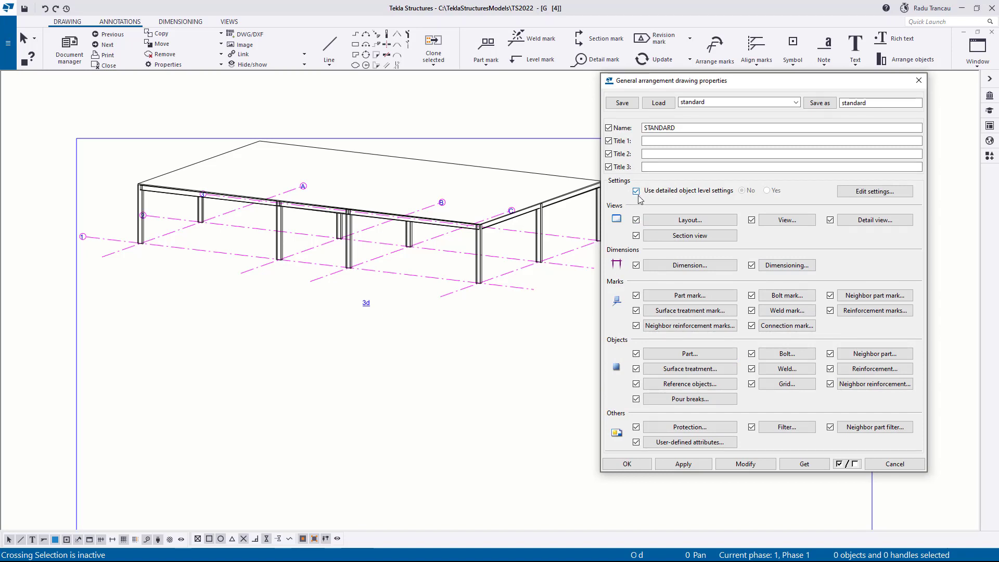
{"action": "mouse_move", "coordinate": [655, 212]}
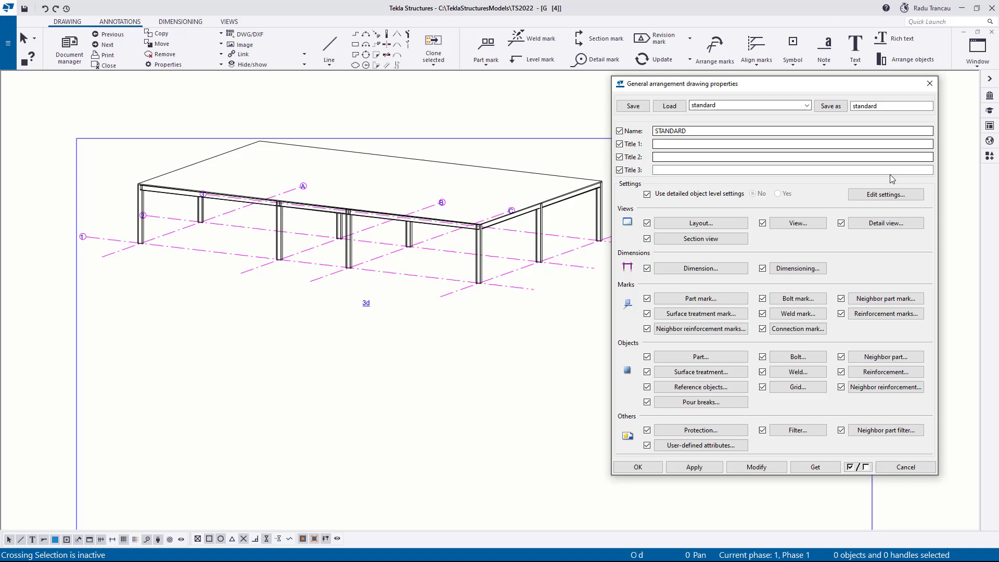
Bring up the drawing's object level settings, currently with an empty rule list.
{"action": "left_click", "coordinate": [885, 193]}
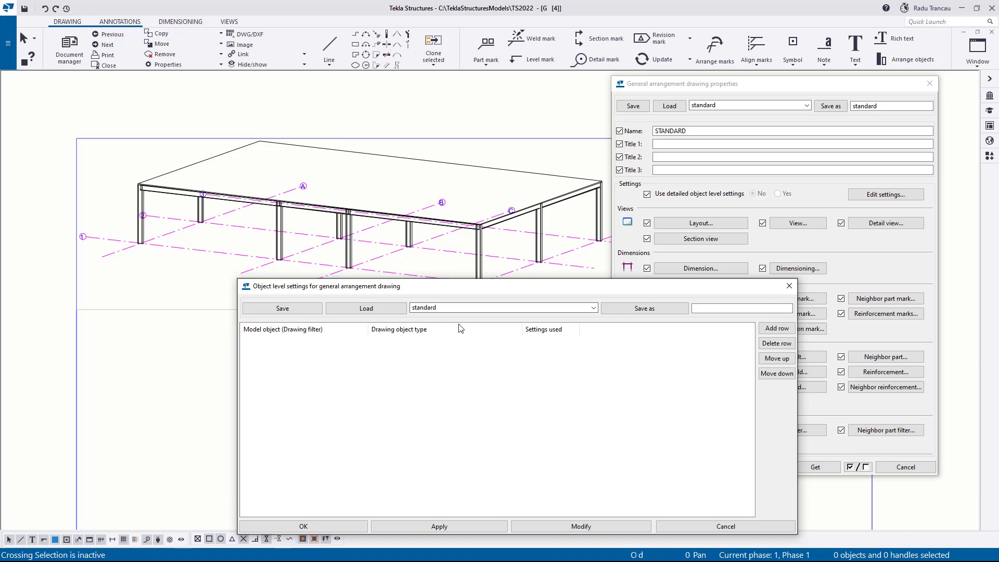
{"action": "mouse_move", "coordinate": [327, 416]}
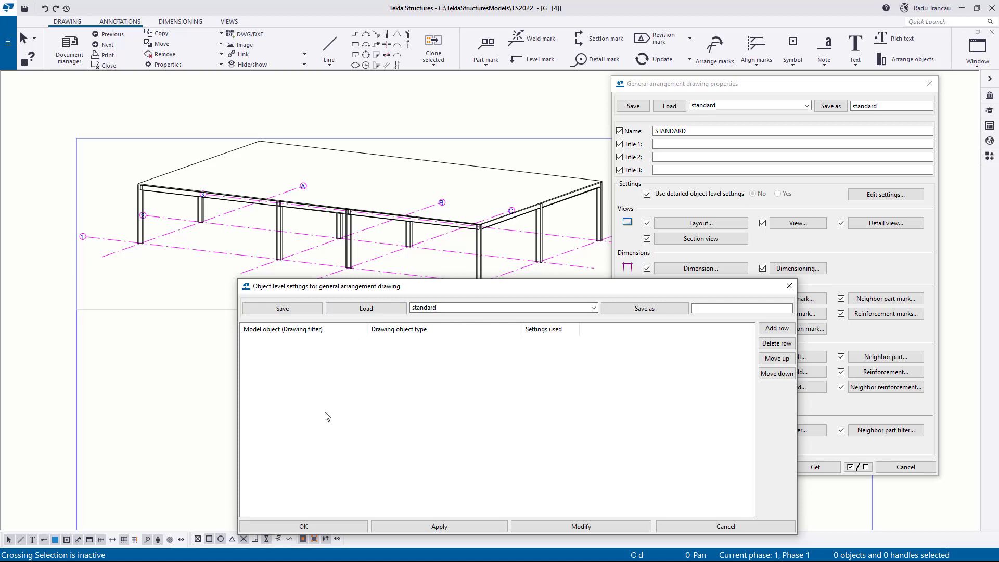
{"action": "mouse_move", "coordinate": [652, 368]}
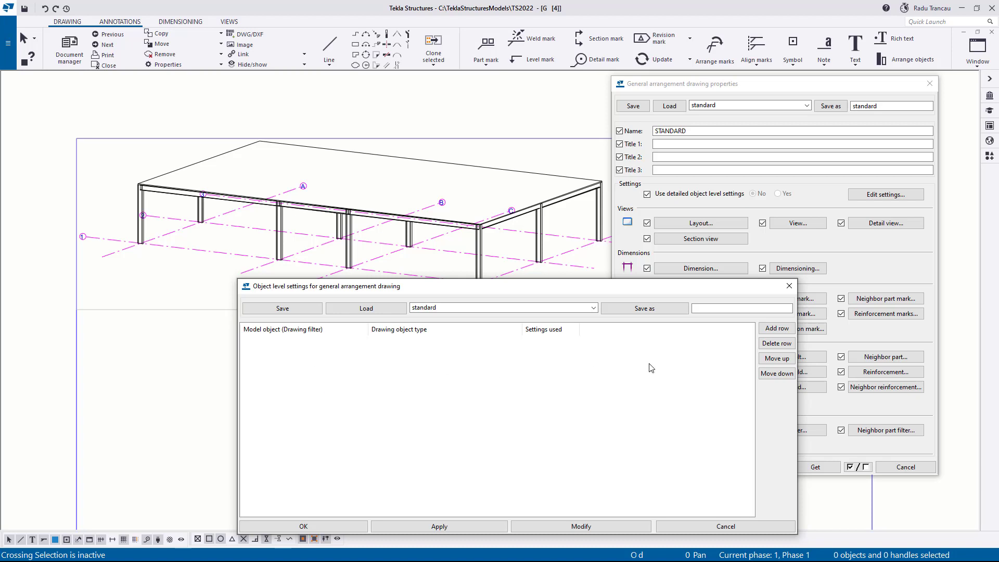
Add an object-level rule filtering Name - POSTS with drawing object type Part.
{"action": "left_click", "coordinate": [776, 328]}
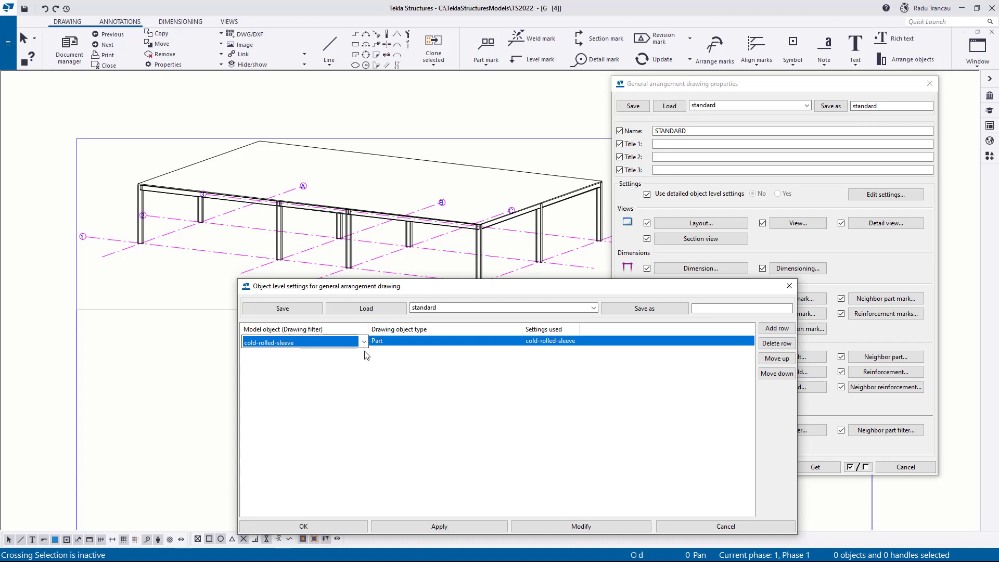
{"action": "left_click", "coordinate": [362, 341]}
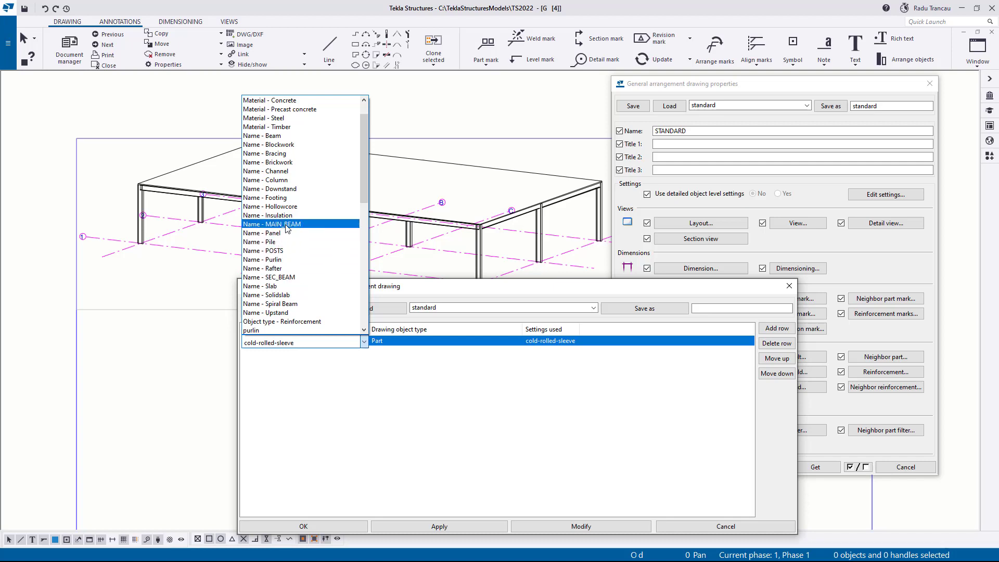
{"action": "left_click", "coordinate": [264, 250]}
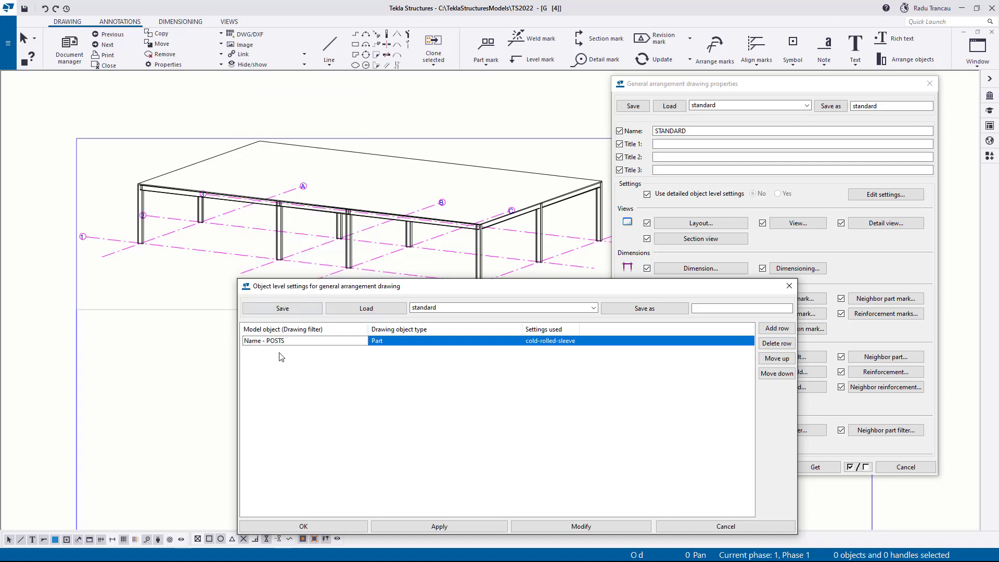
{"action": "mouse_move", "coordinate": [282, 397]}
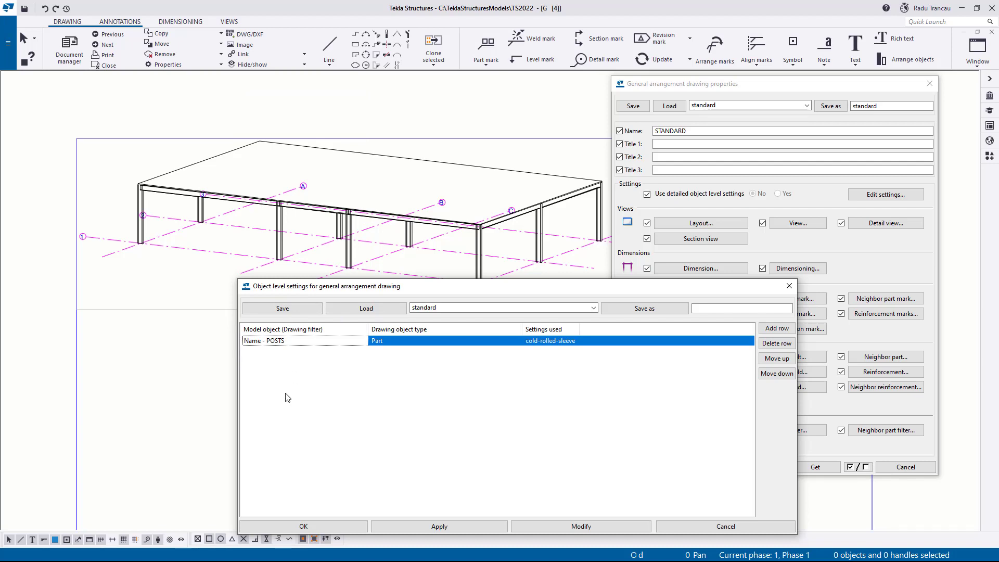
{"action": "mouse_move", "coordinate": [297, 353]}
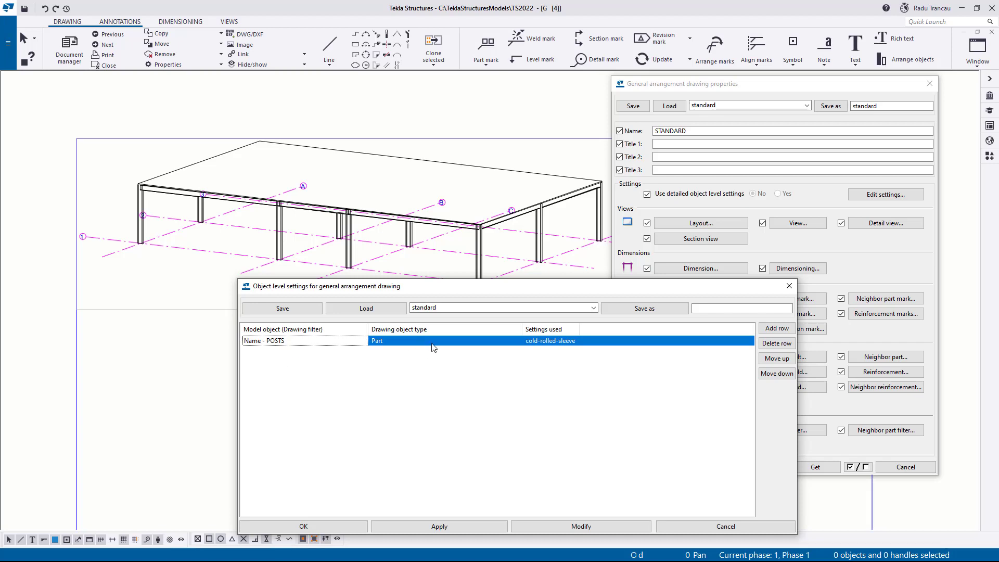
{"action": "left_click", "coordinate": [515, 340]}
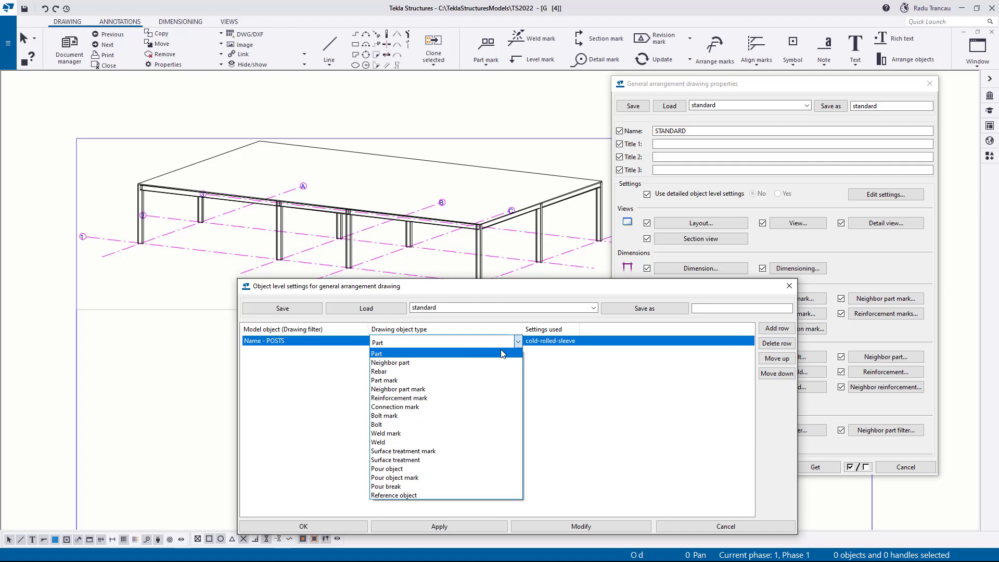
{"action": "left_click", "coordinate": [376, 354]}
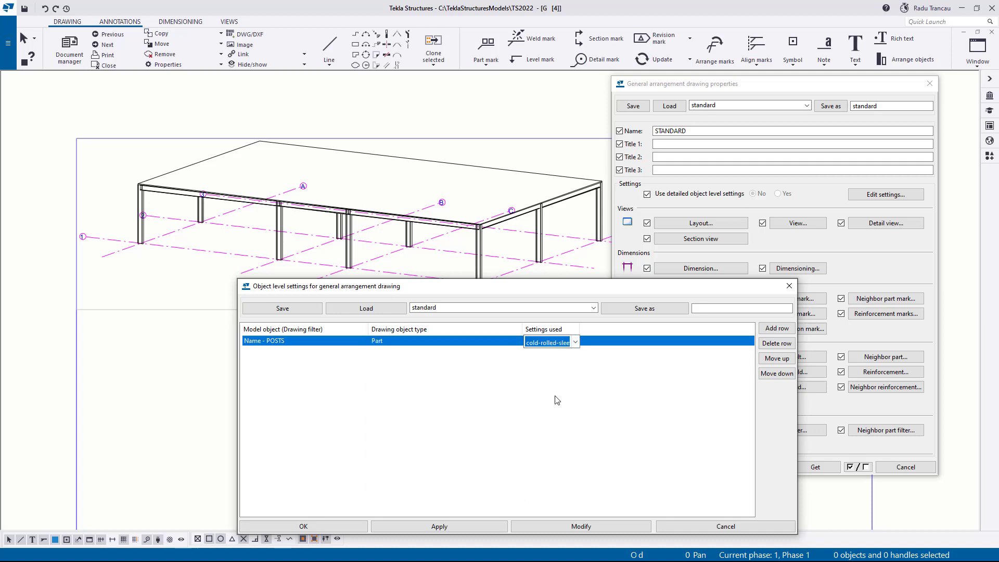
Assign Steel_Red settings to the POSTS rule, modify the drawing, and add a second rule row.
{"action": "left_click", "coordinate": [574, 341]}
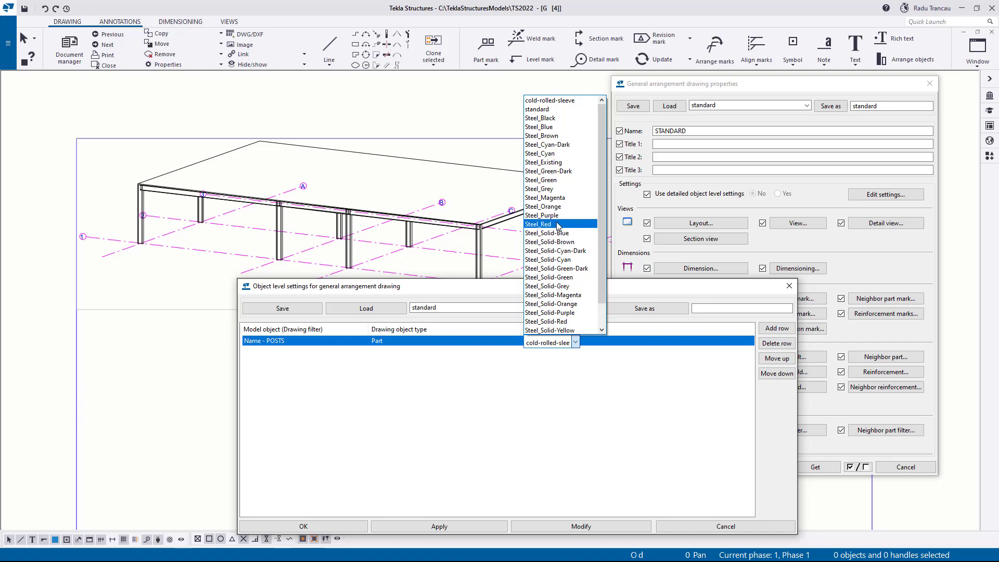
{"action": "left_click", "coordinate": [538, 224]}
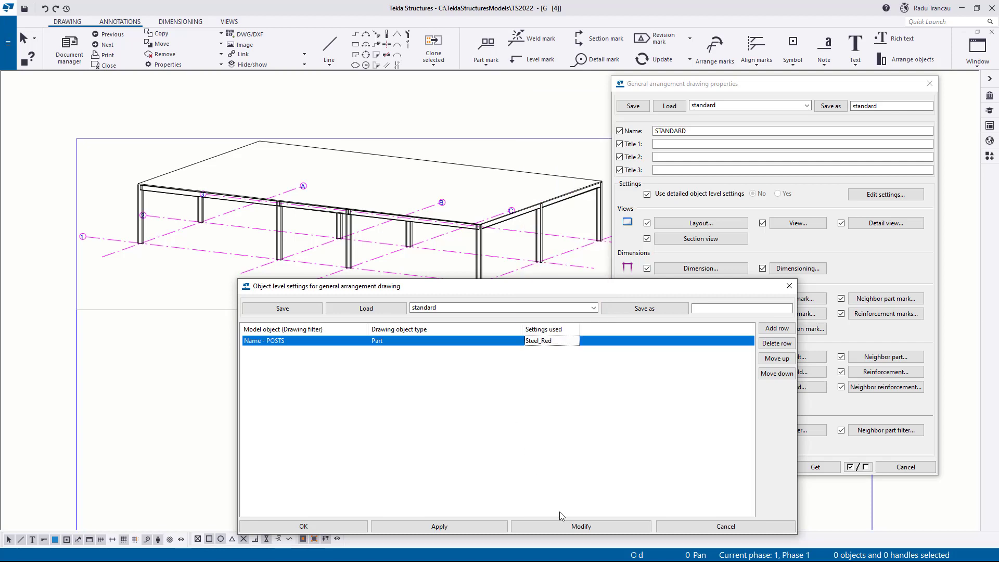
{"action": "left_click", "coordinate": [439, 526]}
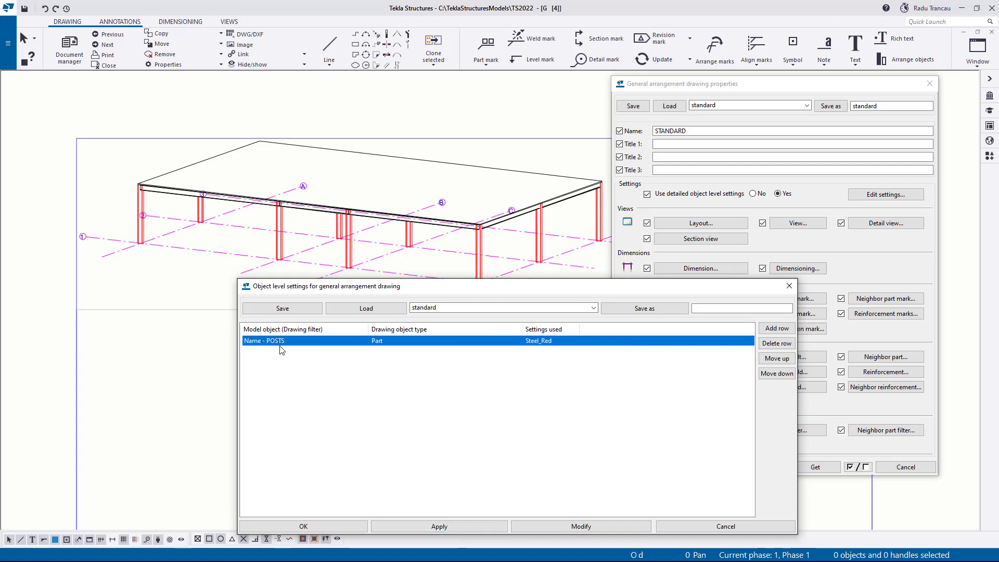
{"action": "mouse_move", "coordinate": [625, 403]}
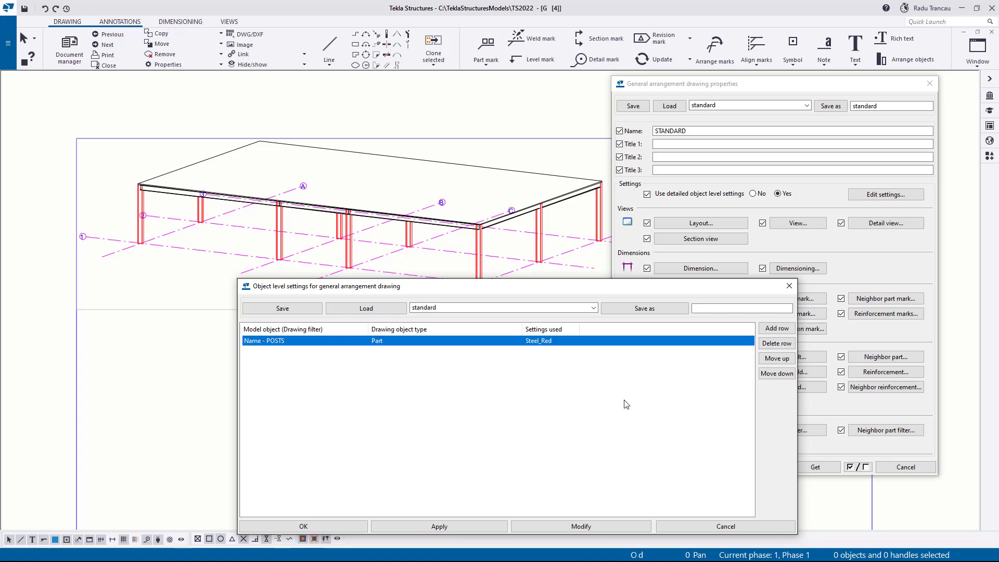
{"action": "left_click", "coordinate": [777, 328]}
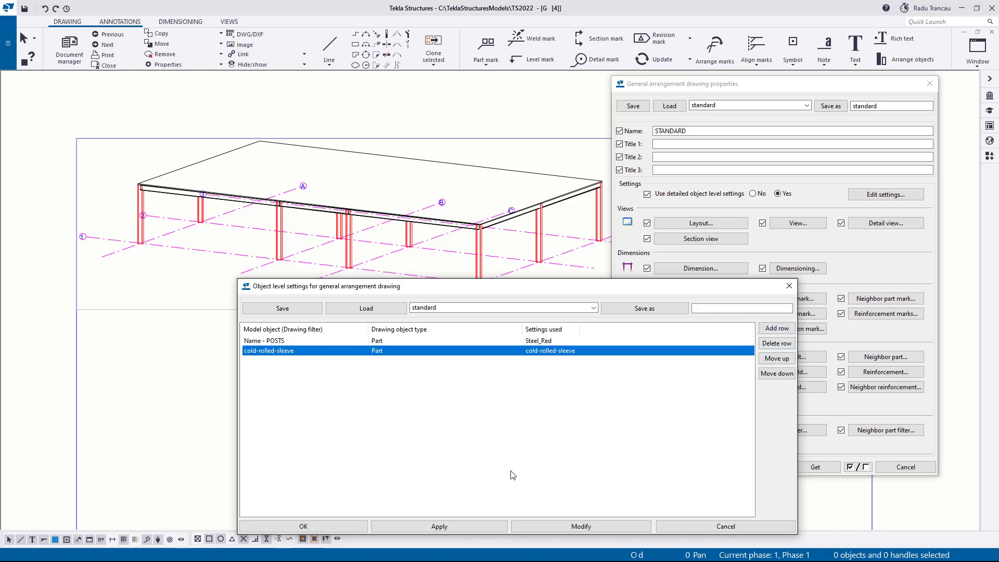
Set the second rule to Name - MAIN_BEAM with Steel_Green settings and modify the drawing.
{"action": "left_click", "coordinate": [364, 352]}
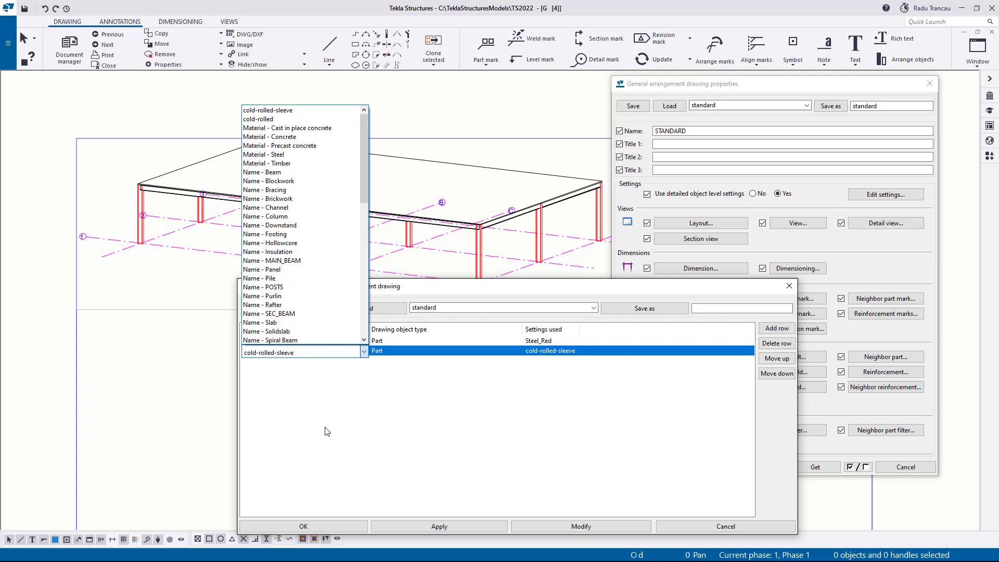
{"action": "left_click", "coordinate": [273, 260]}
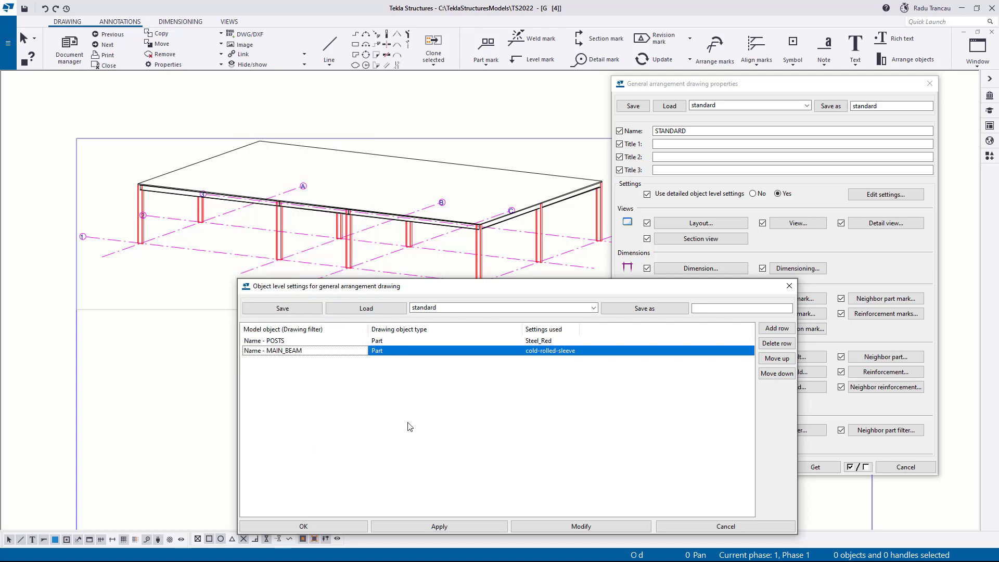
{"action": "left_click", "coordinate": [575, 352]}
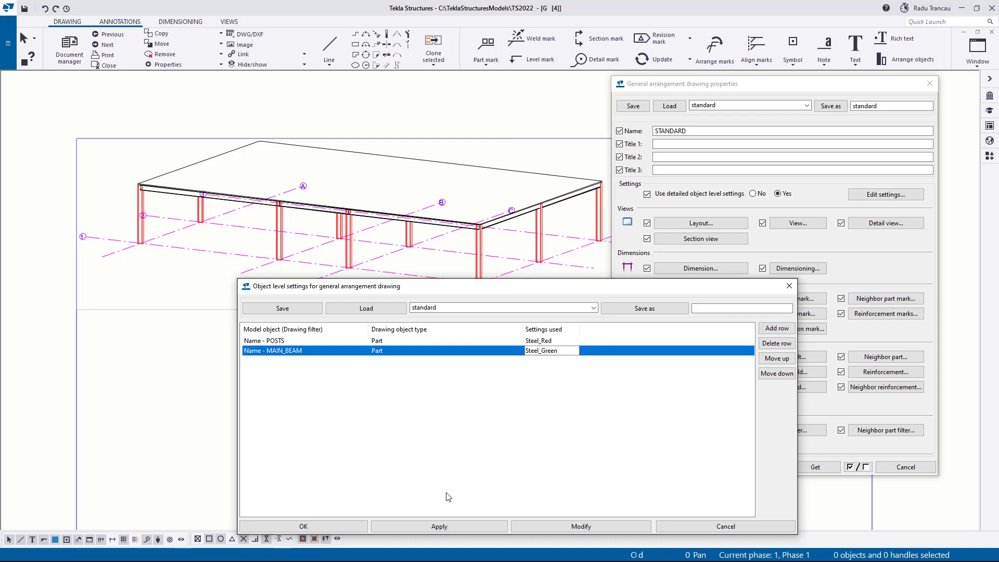
{"action": "left_click", "coordinate": [439, 527]}
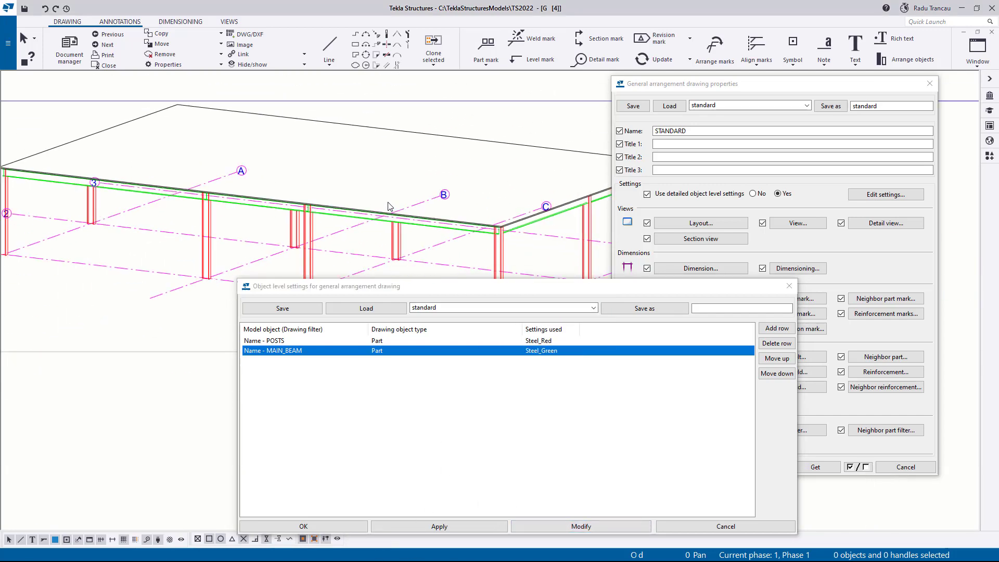
Add a third rule for Name - SEC_BEAM with Steel_Blue settings and accept the object-level rules.
{"action": "left_click", "coordinate": [776, 328]}
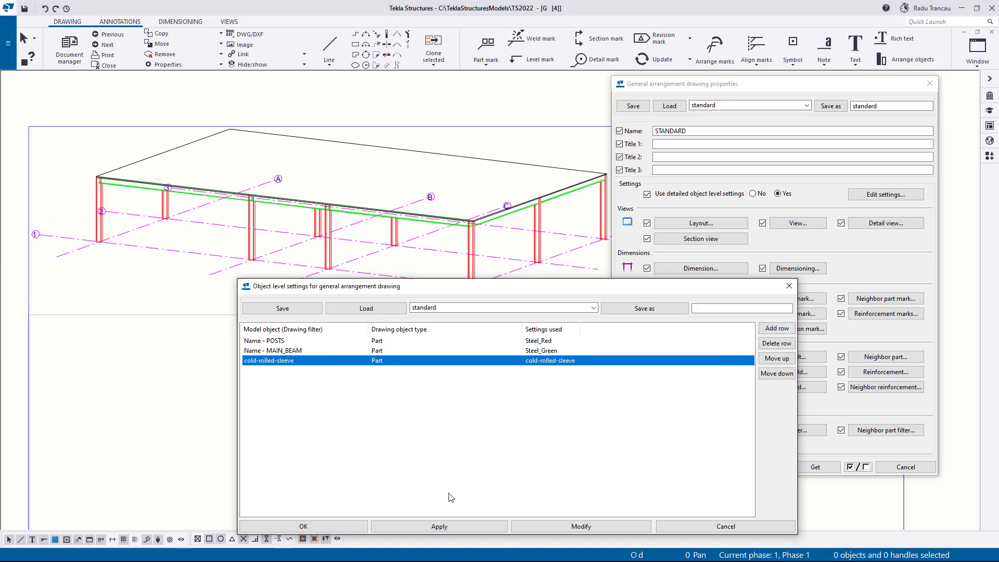
{"action": "left_click", "coordinate": [363, 362]}
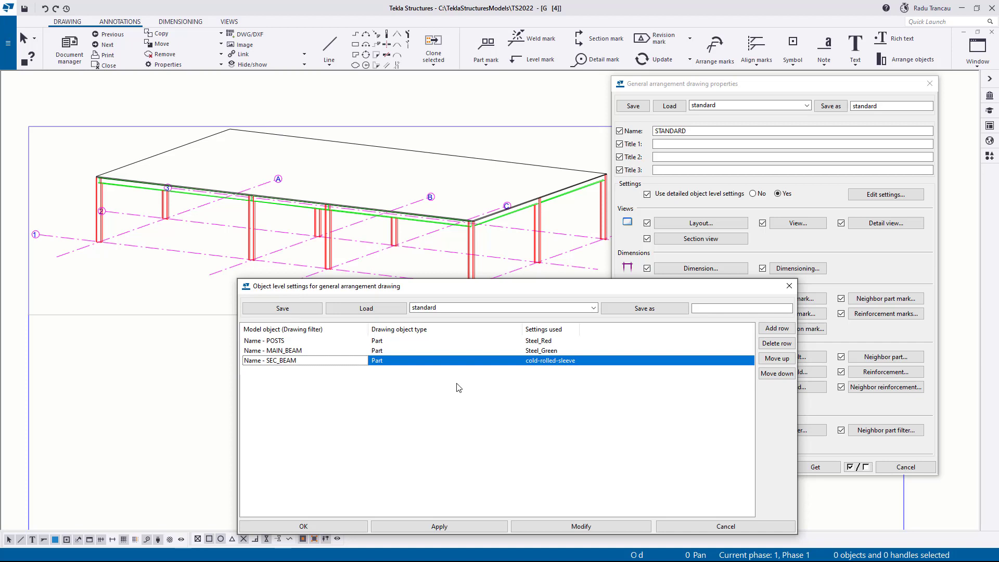
{"action": "left_click", "coordinate": [575, 362]}
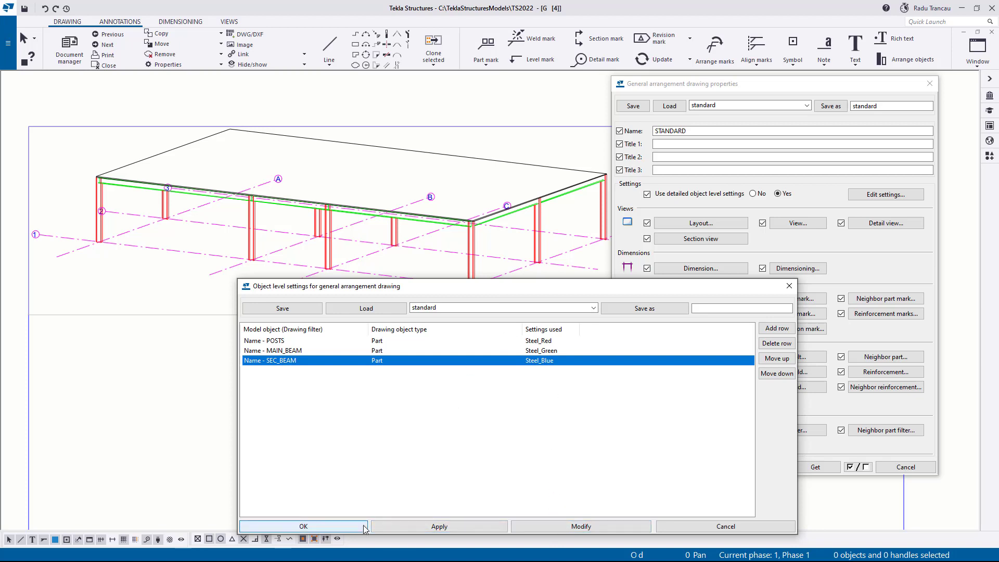
{"action": "left_click", "coordinate": [302, 527]}
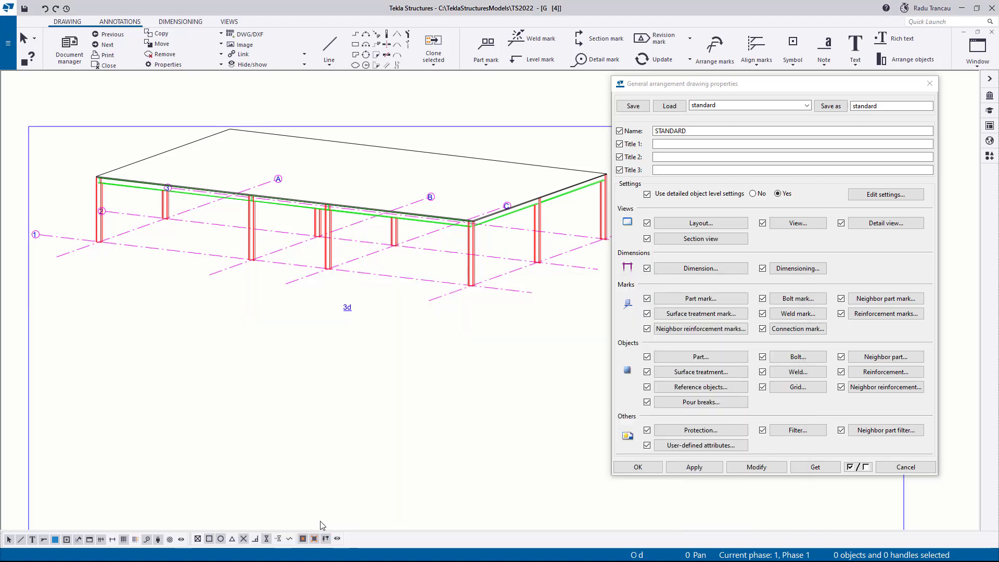
{"action": "mouse_move", "coordinate": [456, 341]}
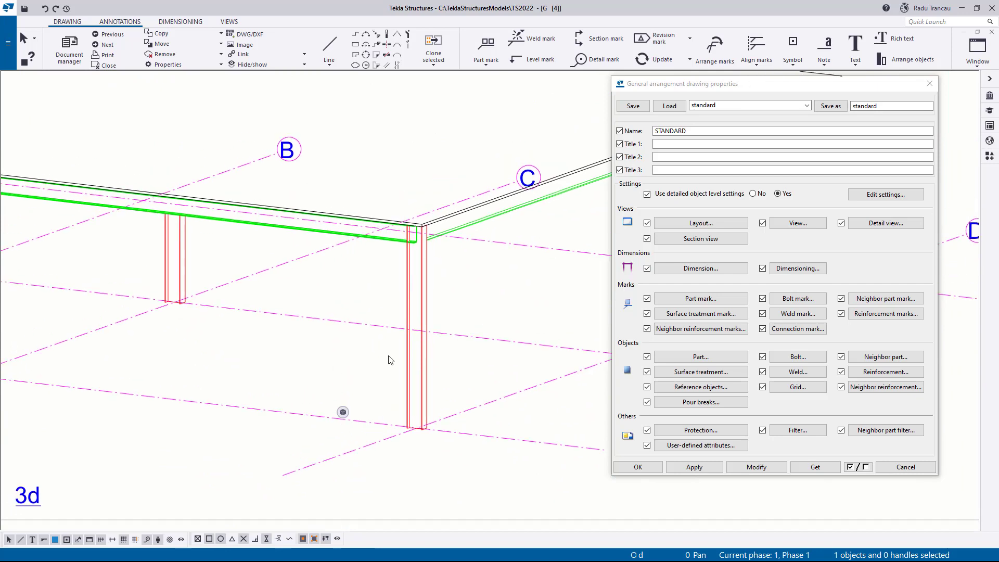
Bring up the drawing part properties from the GA drawing.
{"action": "left_click", "coordinate": [885, 194]}
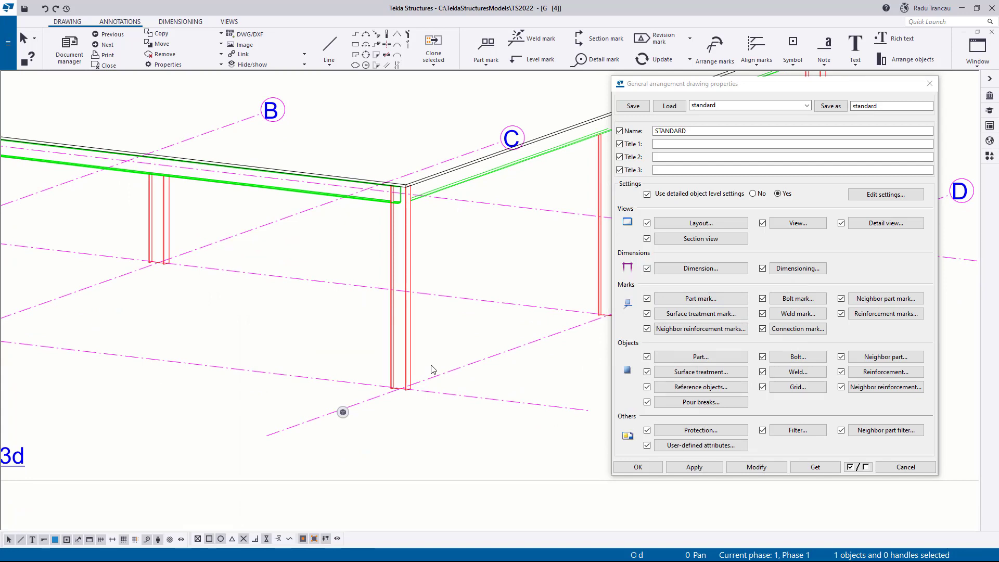
{"action": "mouse_move", "coordinate": [473, 390]}
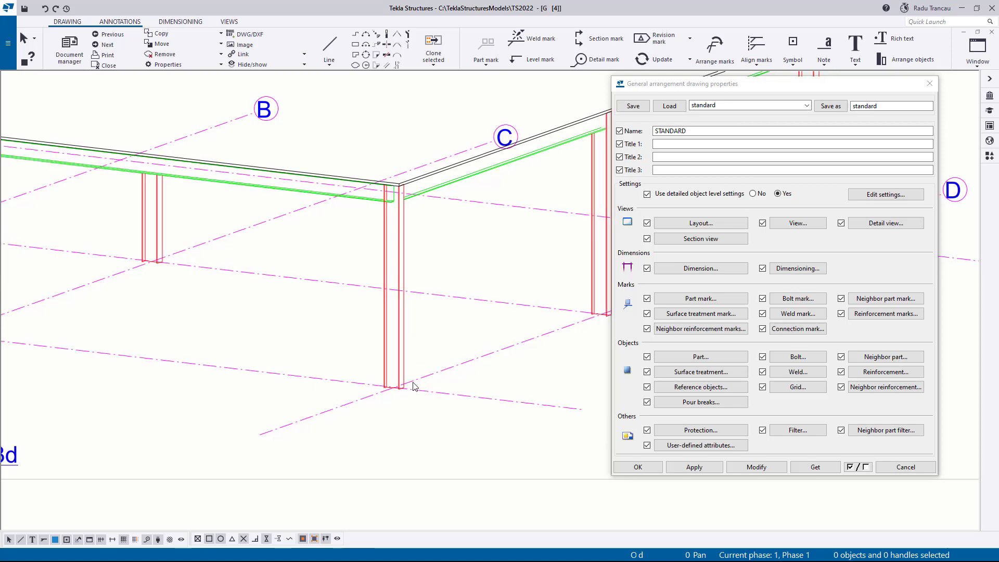
{"action": "mouse_move", "coordinate": [402, 337]}
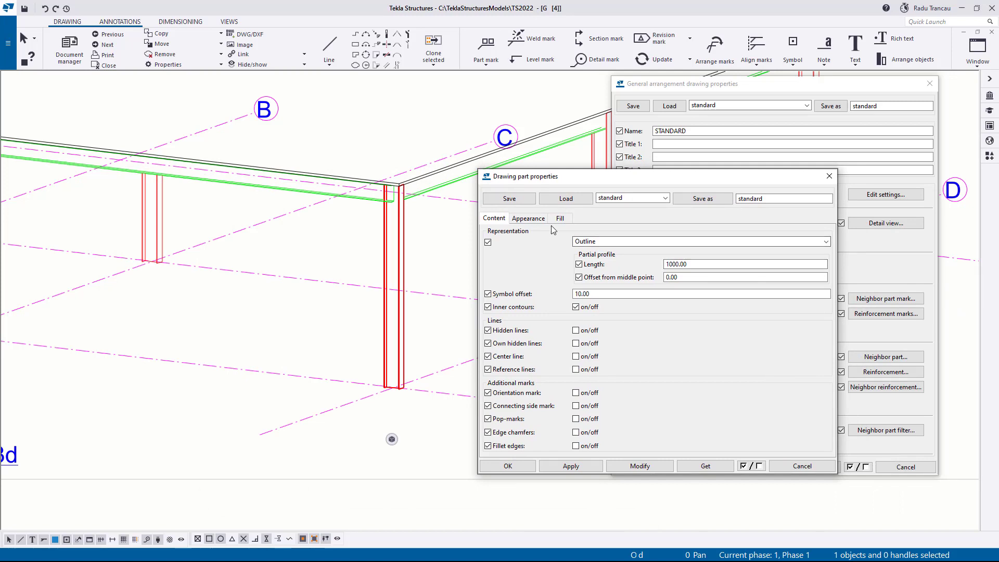
Check the saved part settings list, keep standard, and close the drawing part properties.
{"action": "left_click", "coordinate": [663, 198]}
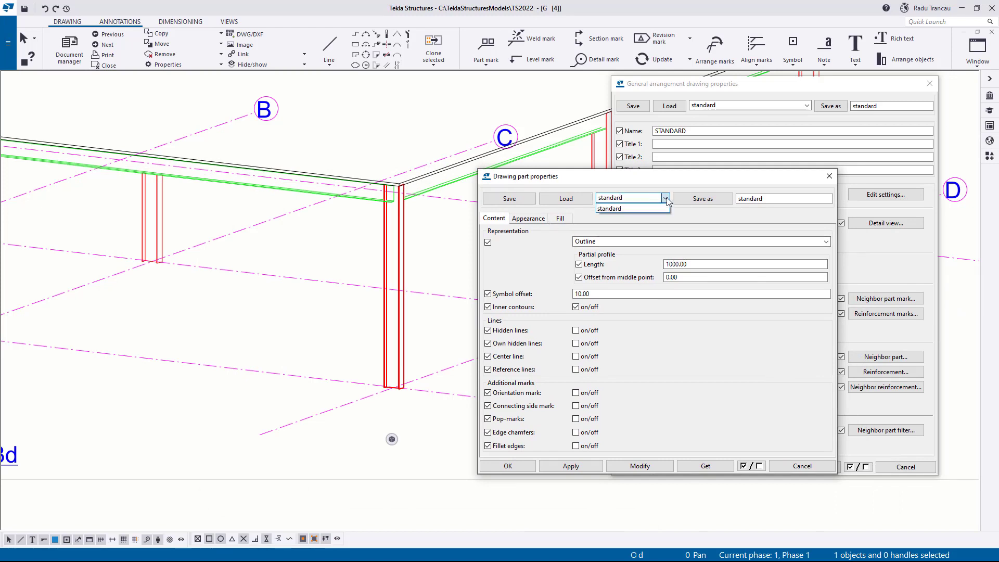
{"action": "left_click", "coordinate": [626, 208]}
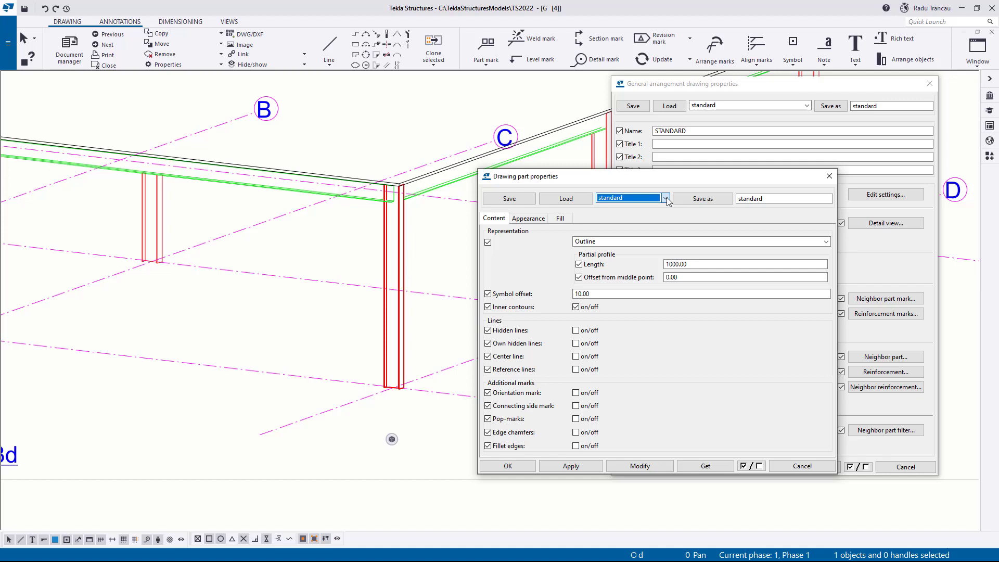
{"action": "left_click", "coordinate": [666, 198]}
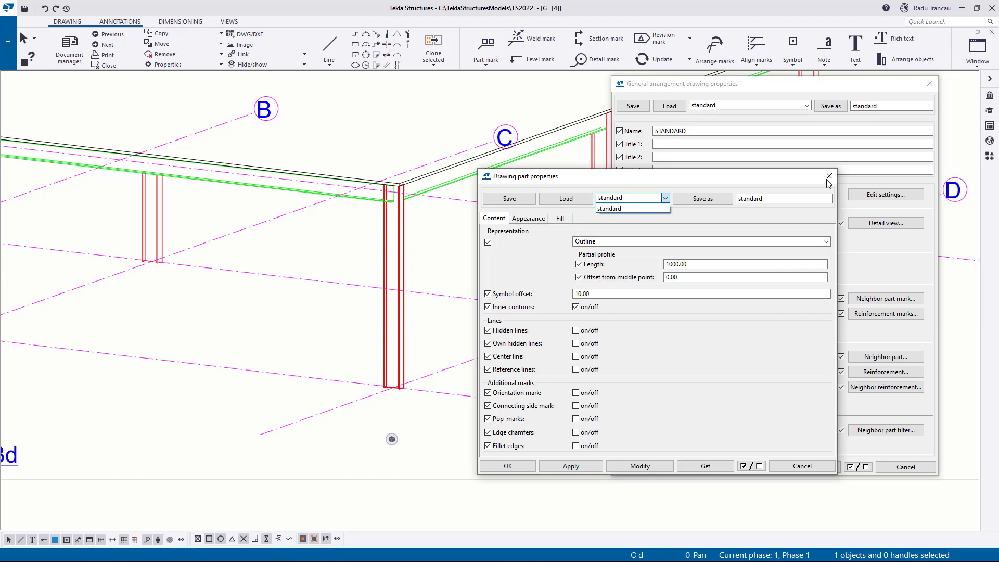
{"action": "mouse_move", "coordinate": [864, 223]}
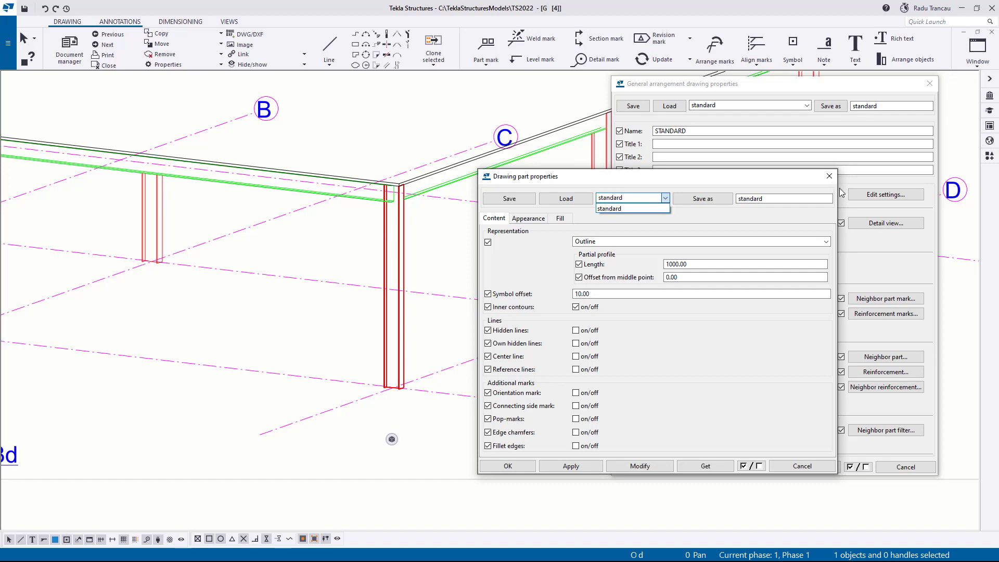
{"action": "left_click", "coordinate": [801, 466]}
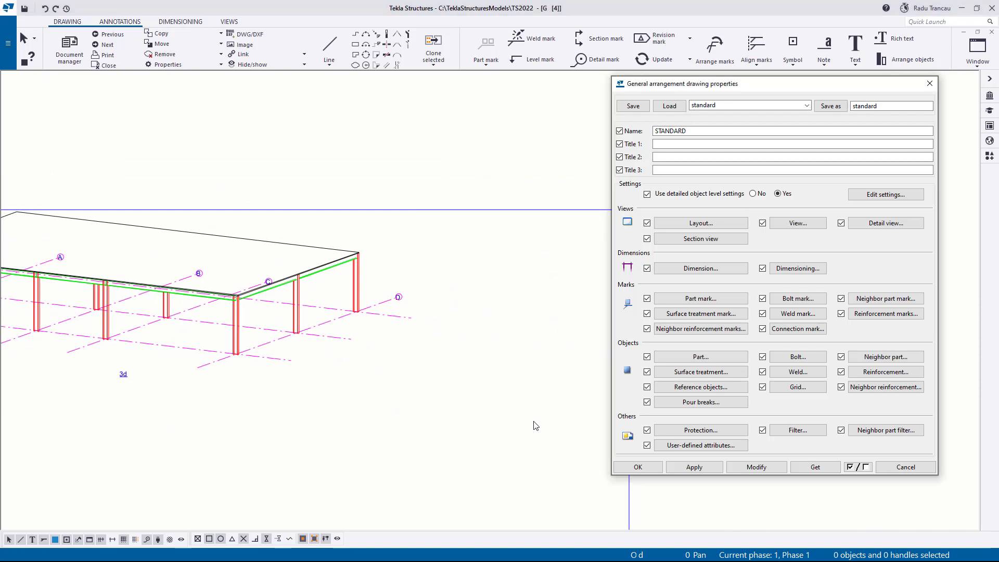
{"action": "mouse_move", "coordinate": [724, 324]}
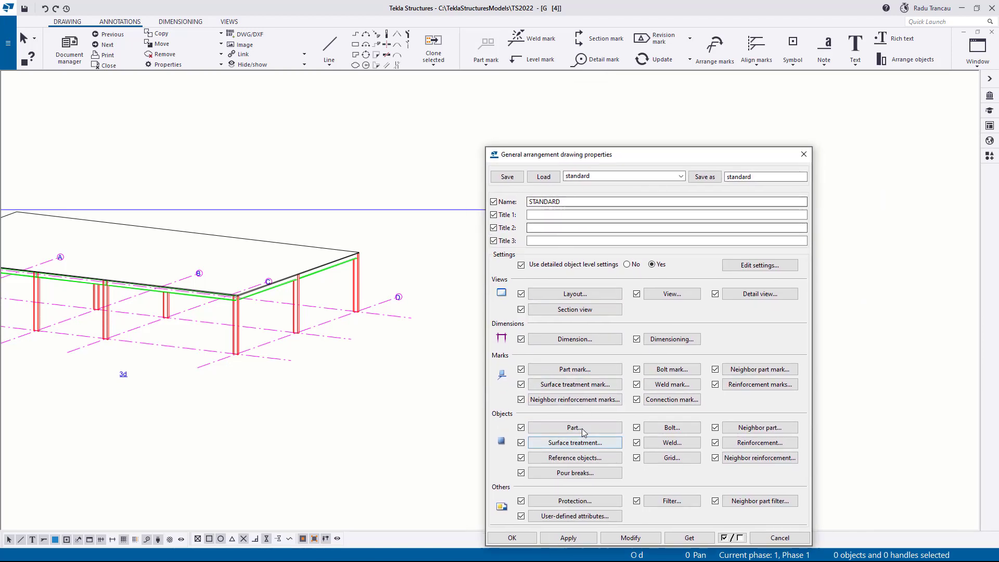
Open the drawing's part display settings, inspect the saved settings list, and dismiss it.
{"action": "left_click", "coordinate": [574, 427]}
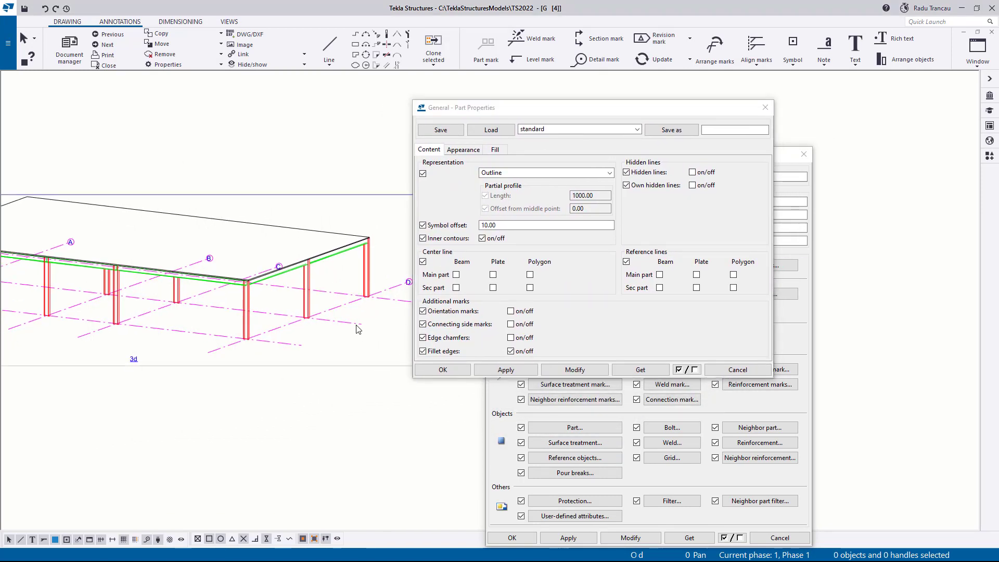
{"action": "left_click", "coordinate": [635, 129]}
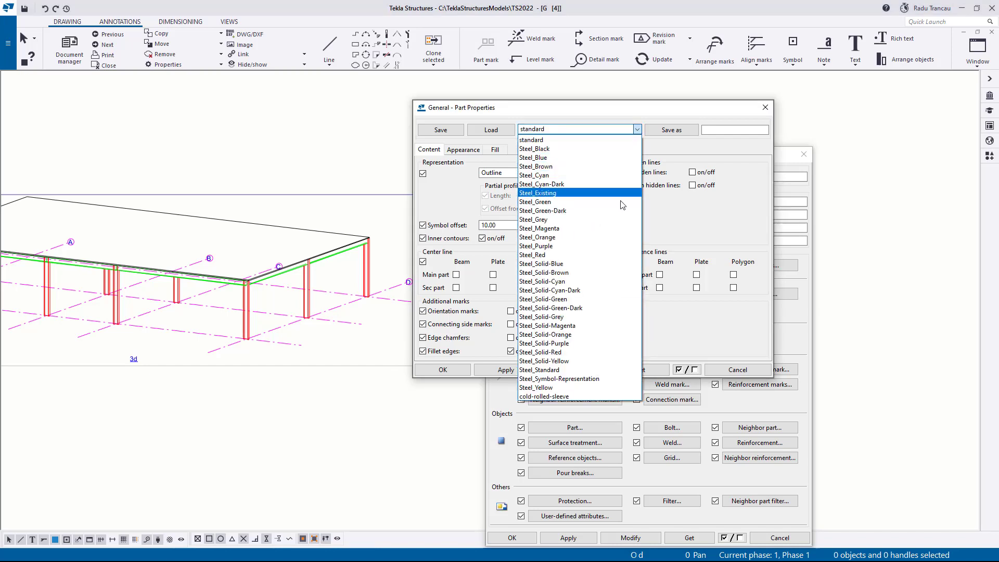
{"action": "mouse_move", "coordinate": [612, 379]}
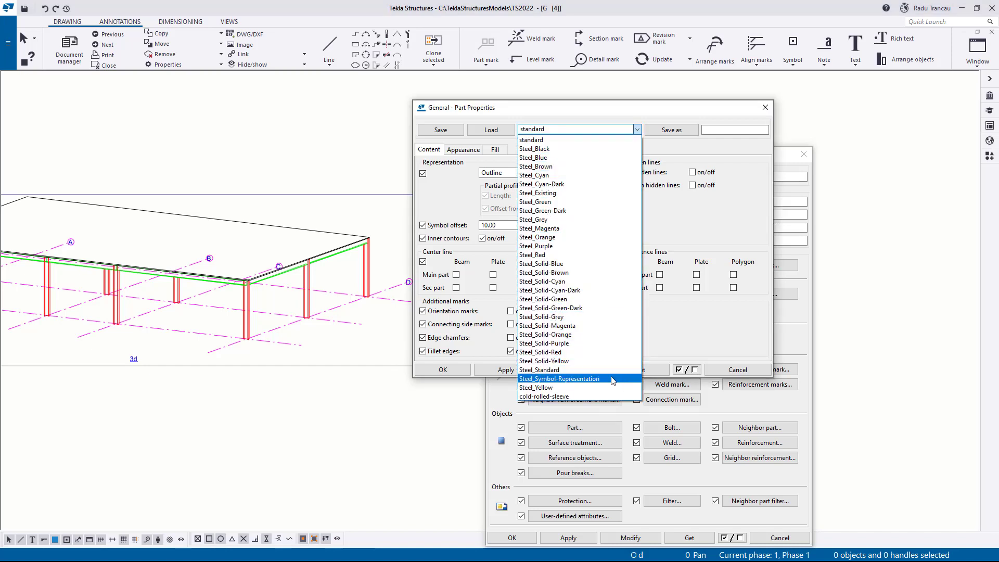
{"action": "mouse_move", "coordinate": [585, 328]}
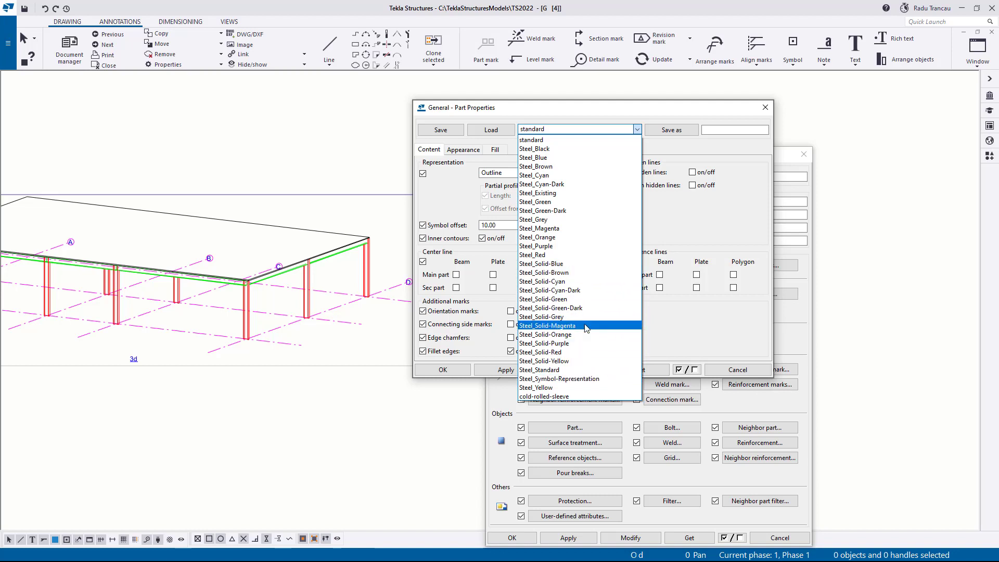
{"action": "mouse_move", "coordinate": [579, 184]}
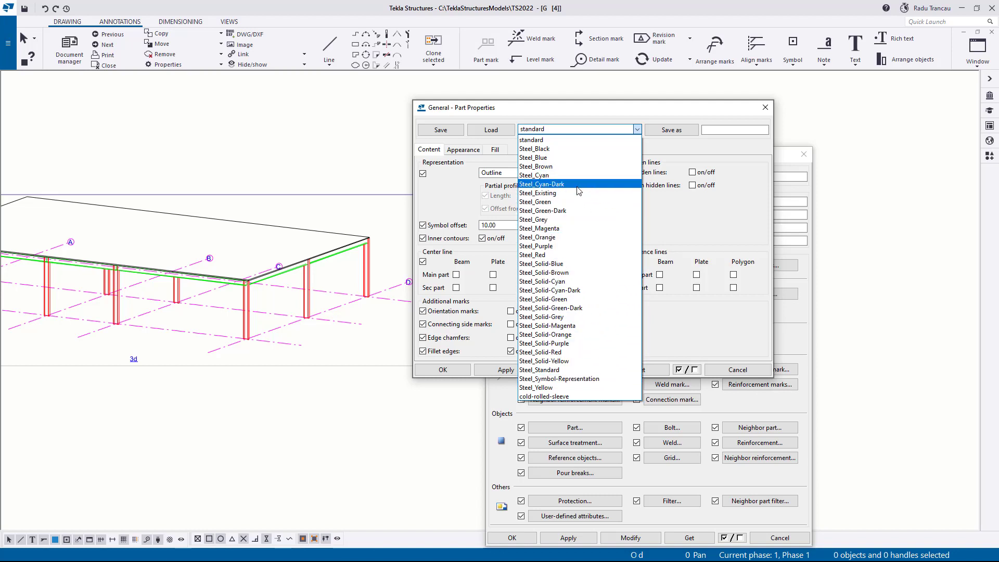
{"action": "mouse_move", "coordinate": [581, 185]}
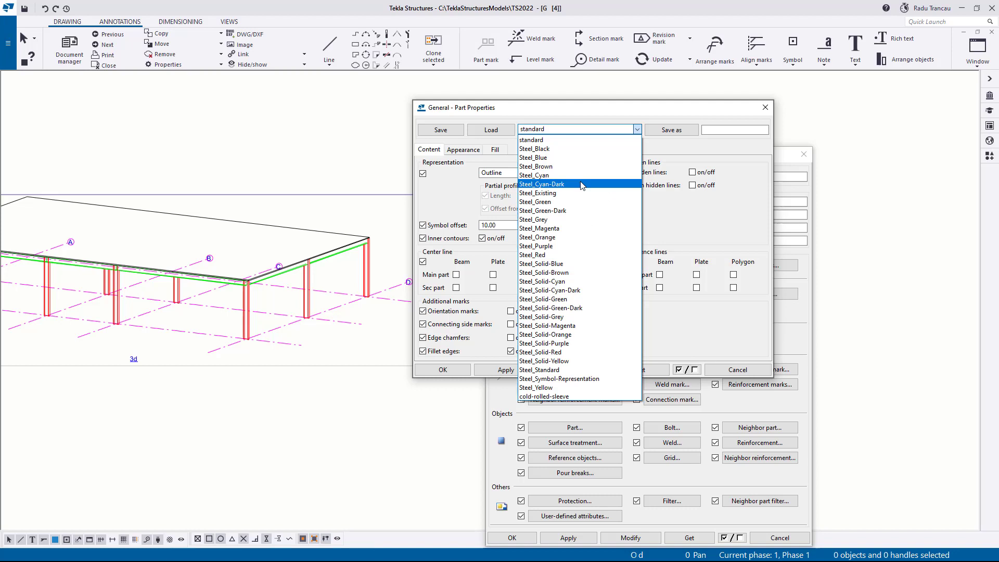
{"action": "mouse_move", "coordinate": [544, 281]}
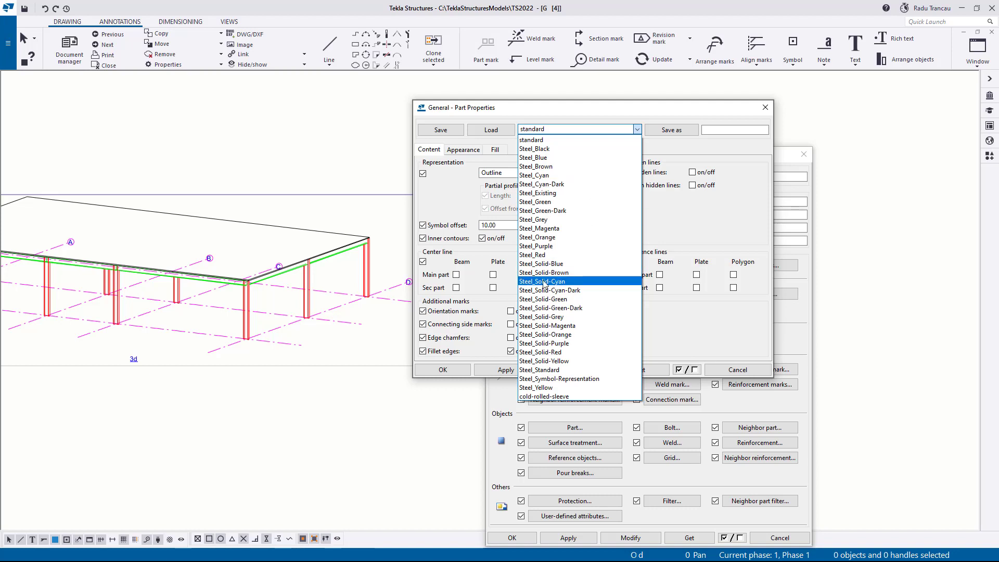
{"action": "left_click", "coordinate": [764, 108]}
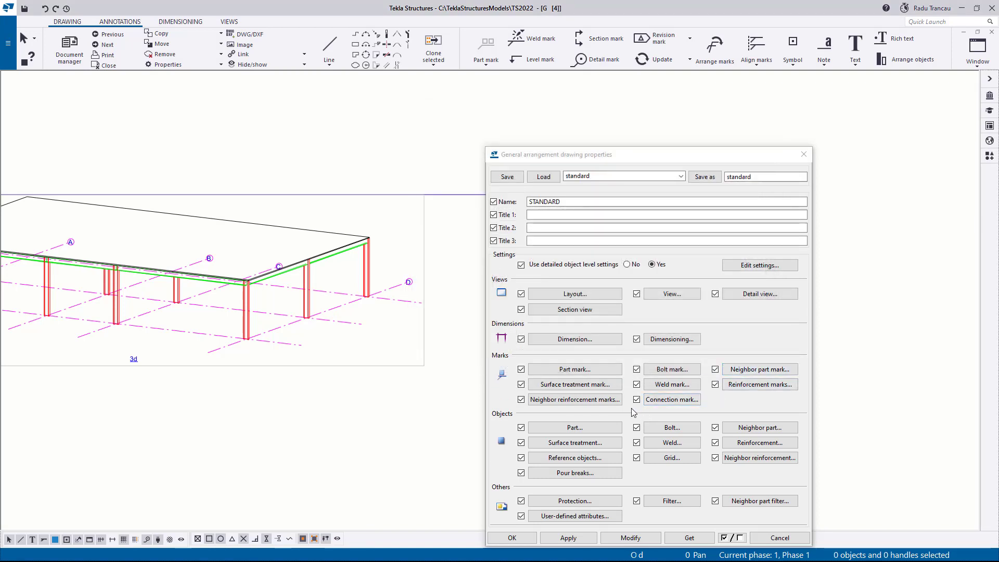
{"action": "mouse_move", "coordinate": [429, 389]}
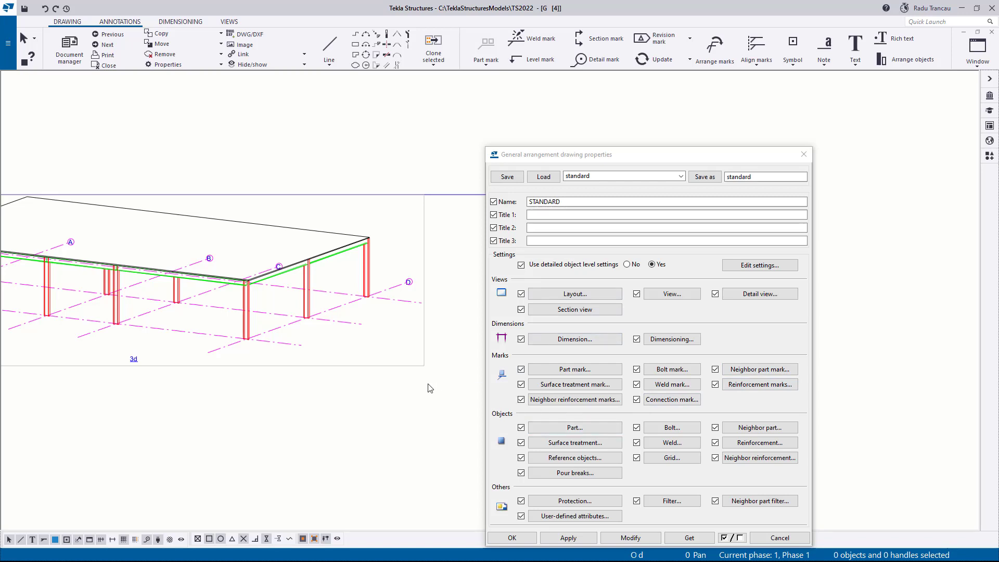
Reopen the part display settings and choose the Steel_Blue saved settings.
{"action": "left_click", "coordinate": [574, 427]}
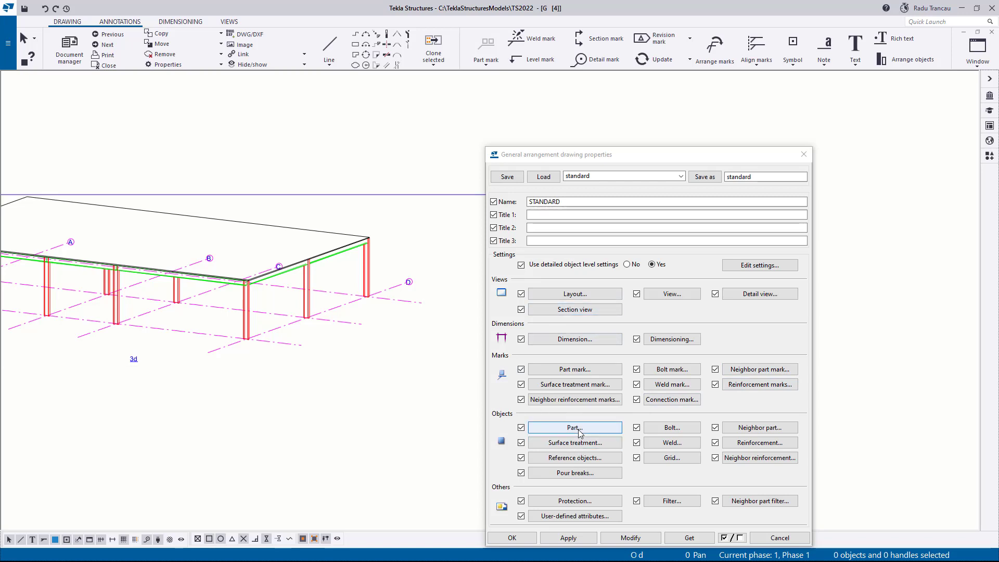
{"action": "left_click", "coordinate": [574, 427]}
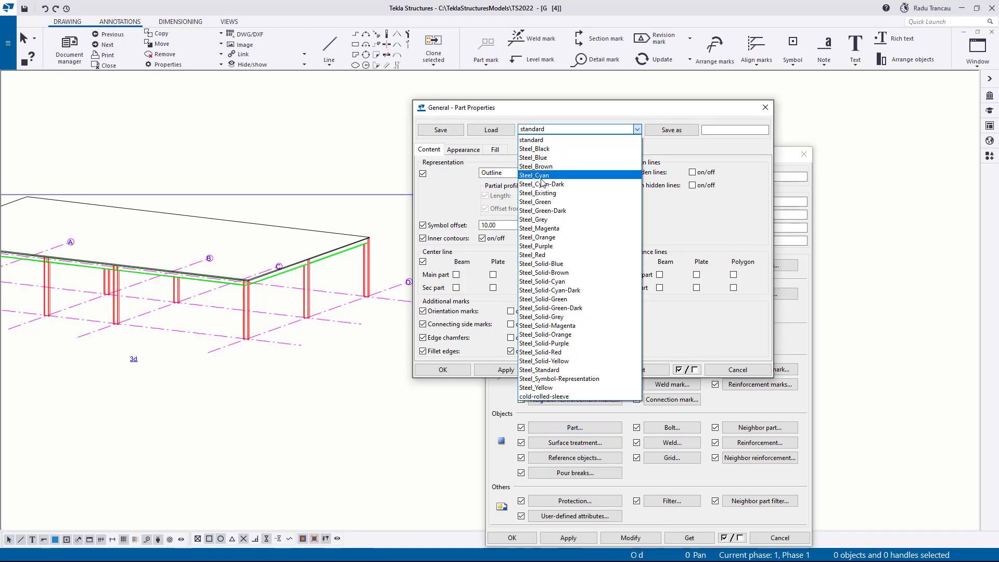
{"action": "mouse_move", "coordinate": [550, 158]}
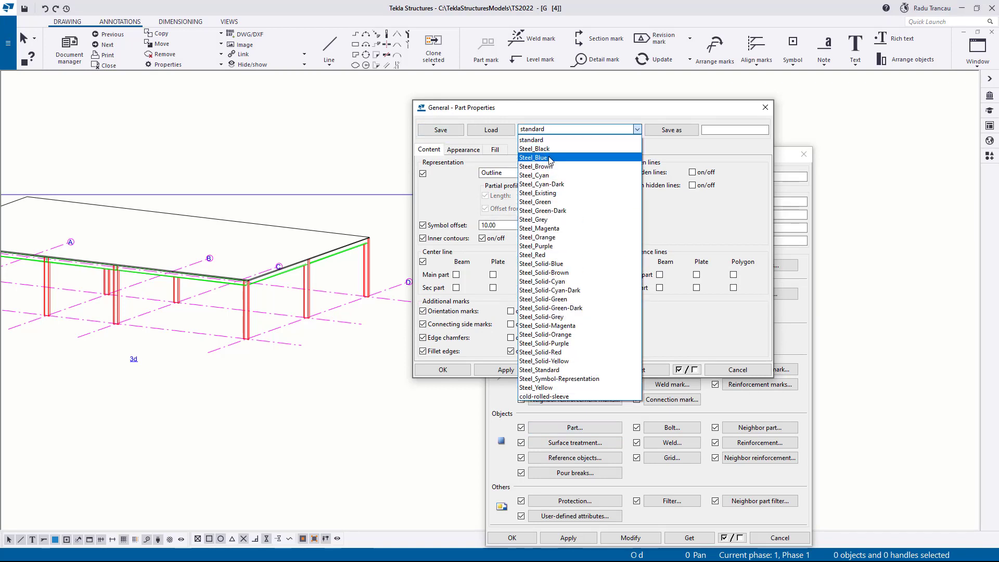
{"action": "left_click", "coordinate": [532, 159]}
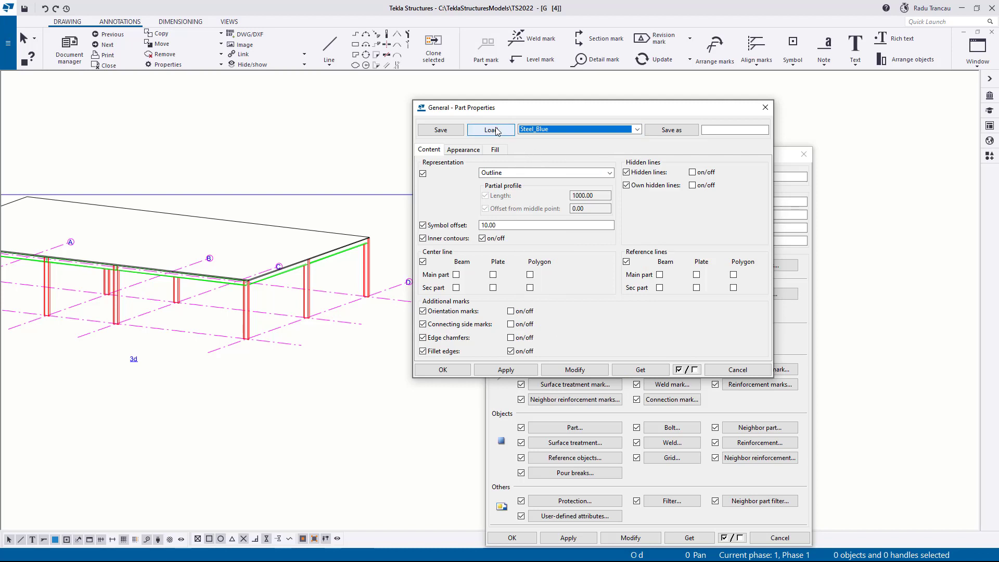
{"action": "mouse_move", "coordinate": [497, 134]}
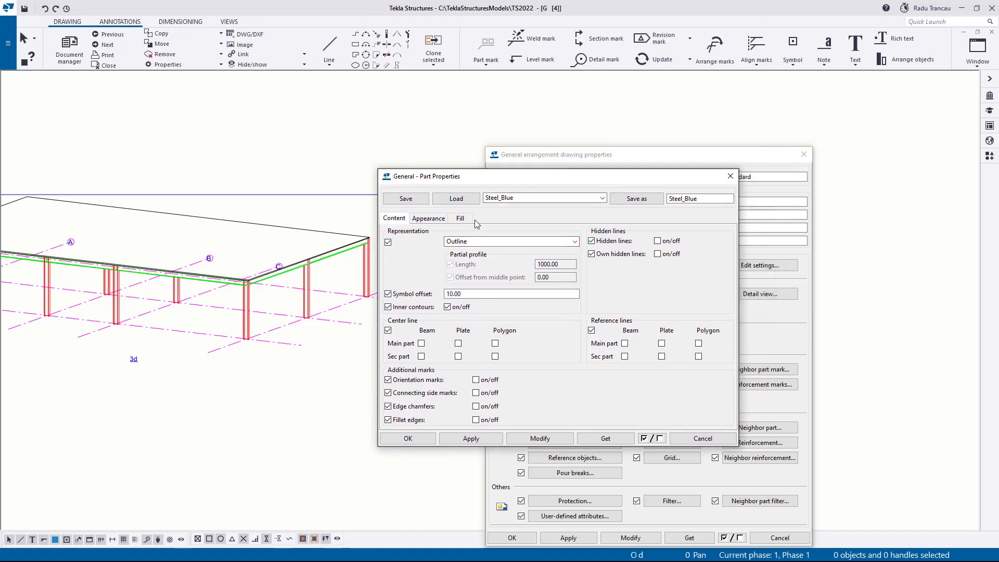
Review the Appearance, Fill and Content settings, then set hidden lines to the HIDDEN dashed type.
{"action": "left_click", "coordinate": [429, 218]}
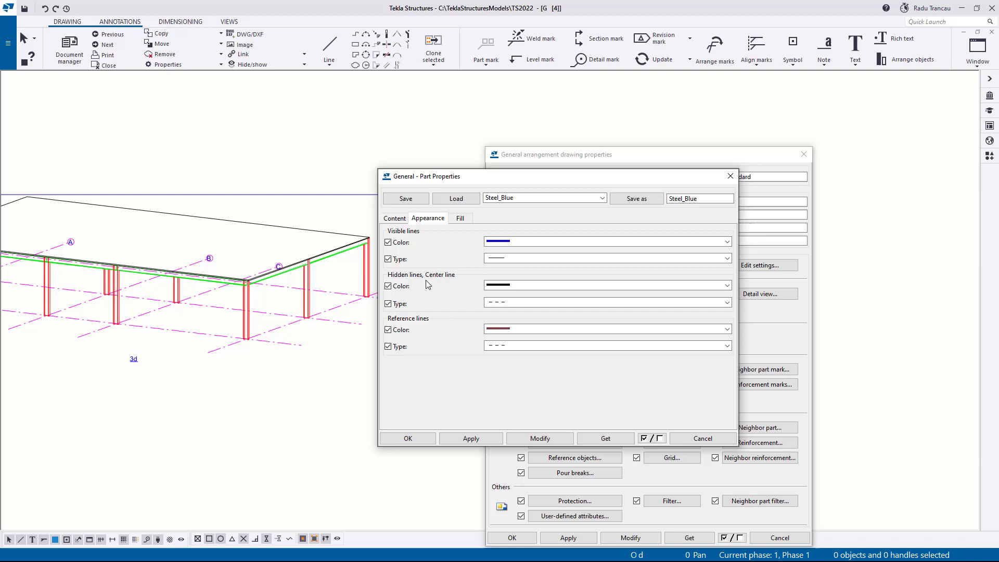
{"action": "mouse_move", "coordinate": [447, 241]}
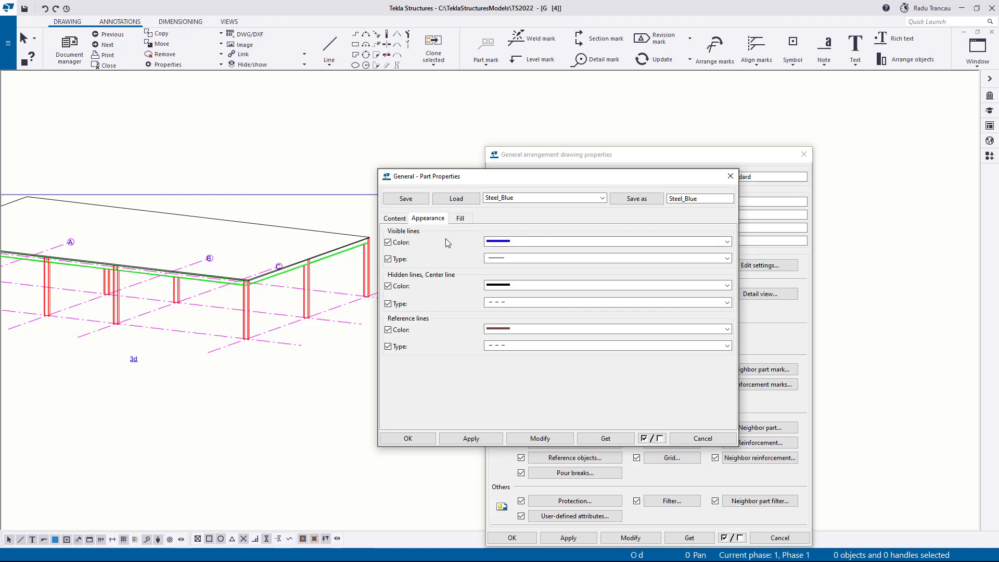
{"action": "left_click", "coordinate": [460, 218]}
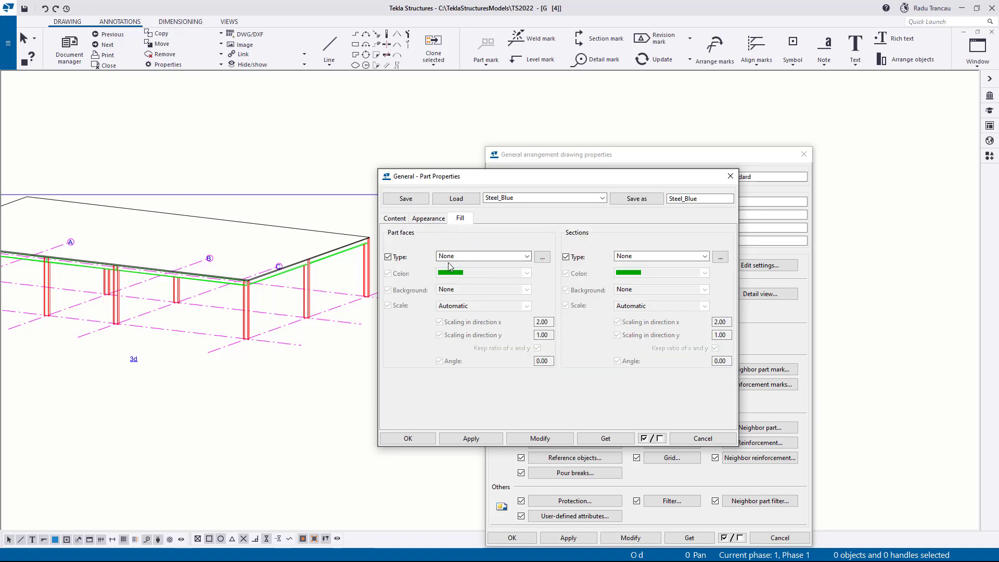
{"action": "left_click", "coordinate": [393, 218]}
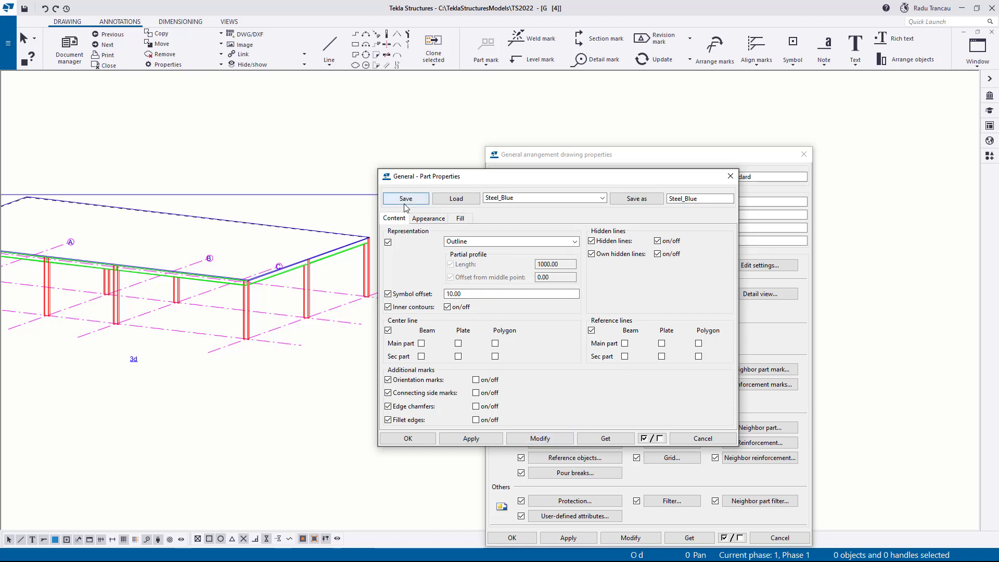
{"action": "left_click", "coordinate": [428, 219]}
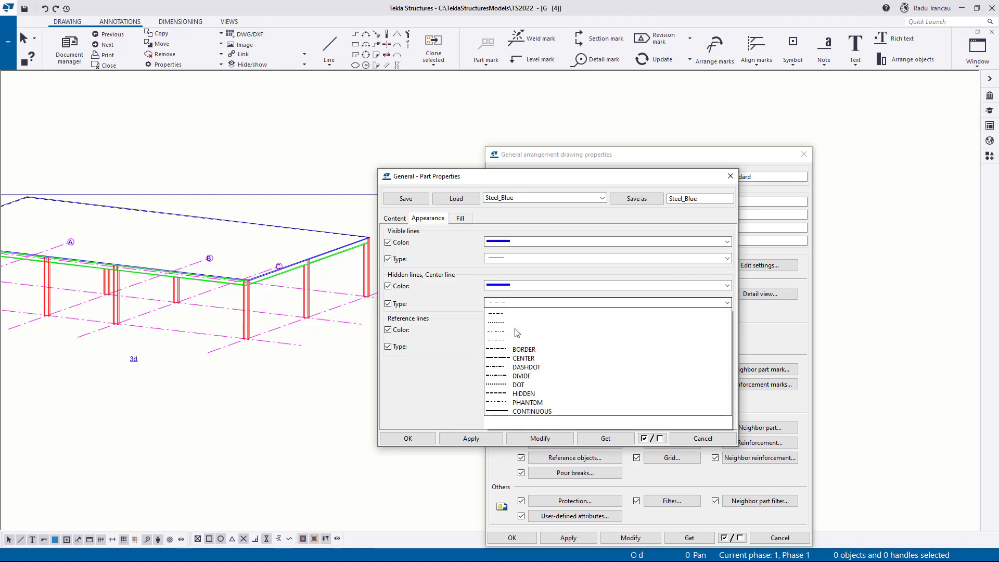
{"action": "left_click", "coordinate": [524, 394]}
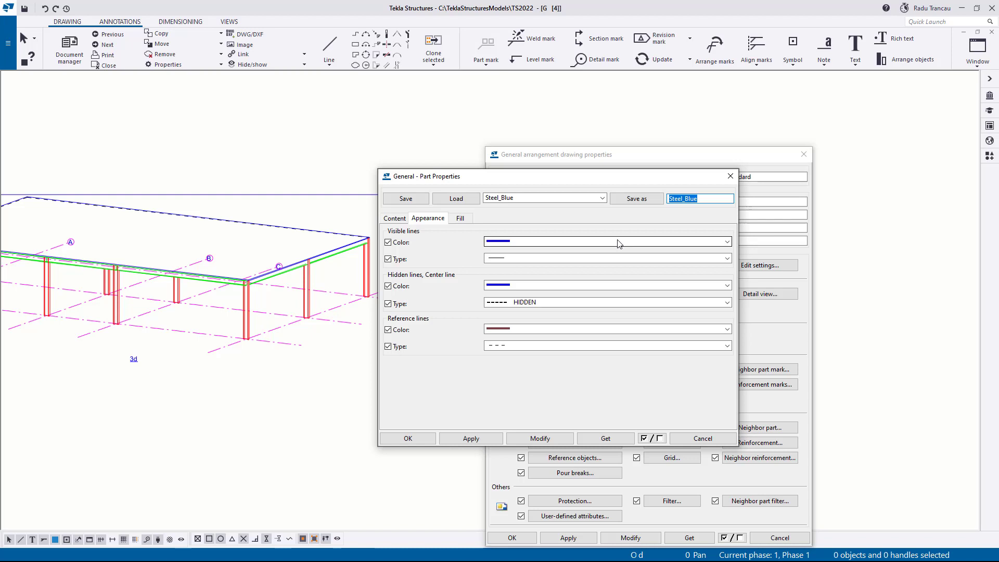
Name the settings Blue+Hidden in the Save as field and confirm the part properties.
{"action": "type", "text": "S"}
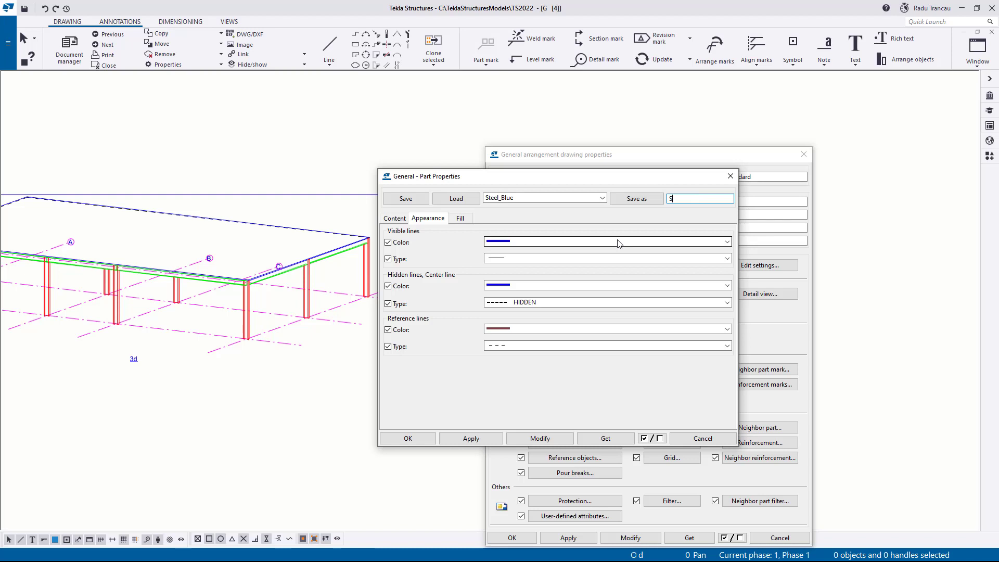
{"action": "type", "text": "Blue+Hidden"}
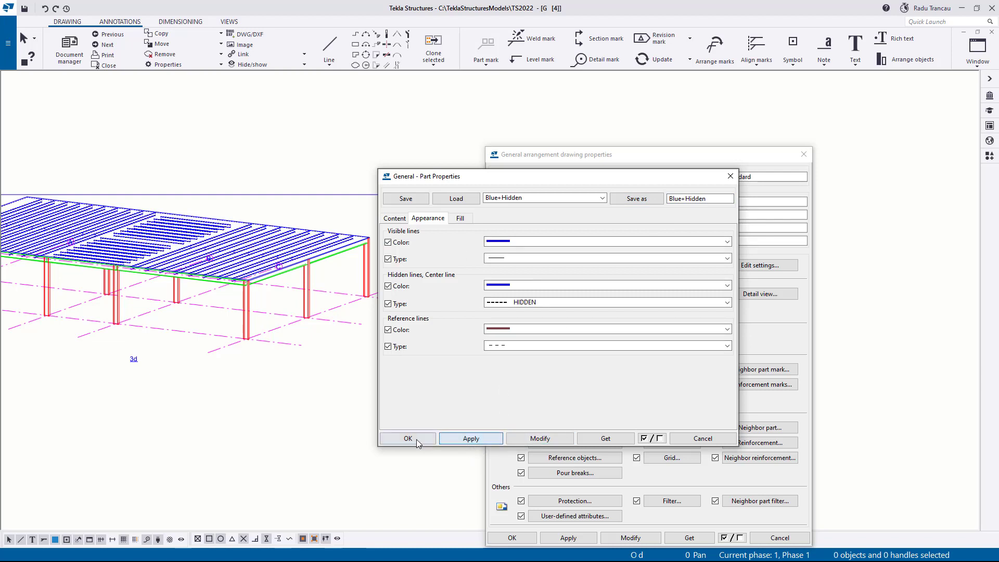
{"action": "left_click", "coordinate": [408, 439]}
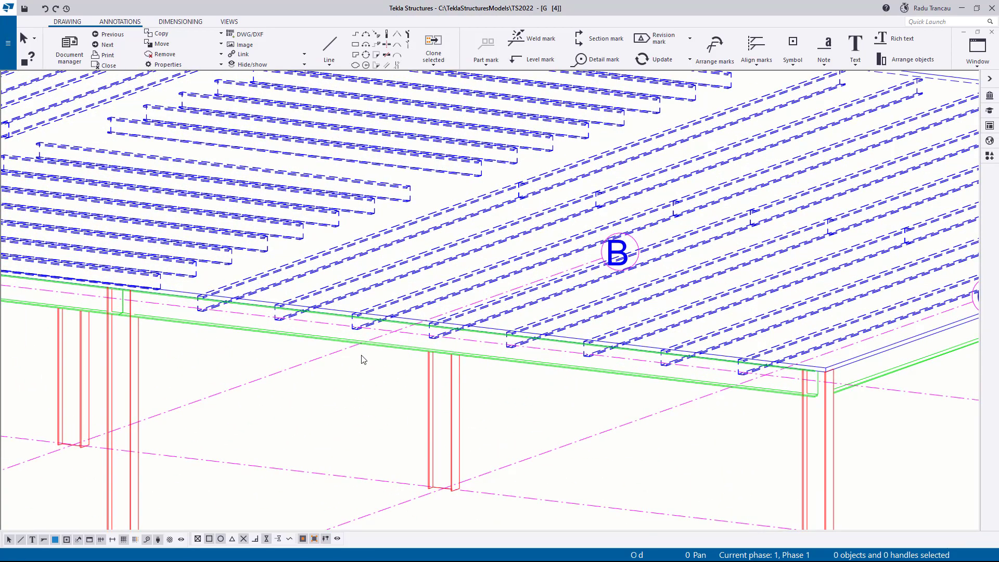
{"action": "mouse_move", "coordinate": [367, 356]}
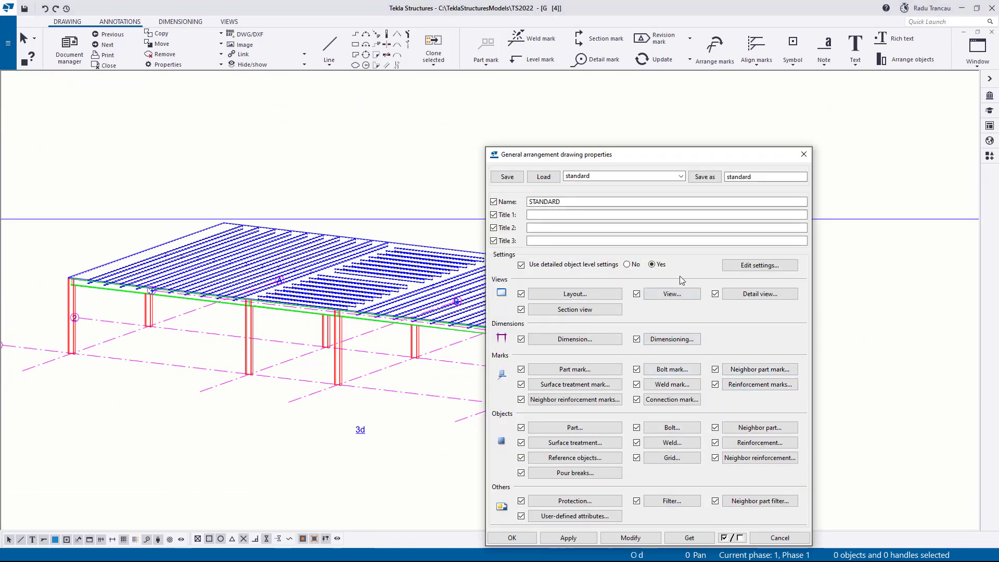
Revisit the SEC_BEAM object-level rule, close the settings and select a post in the drawing.
{"action": "left_click", "coordinate": [760, 265]}
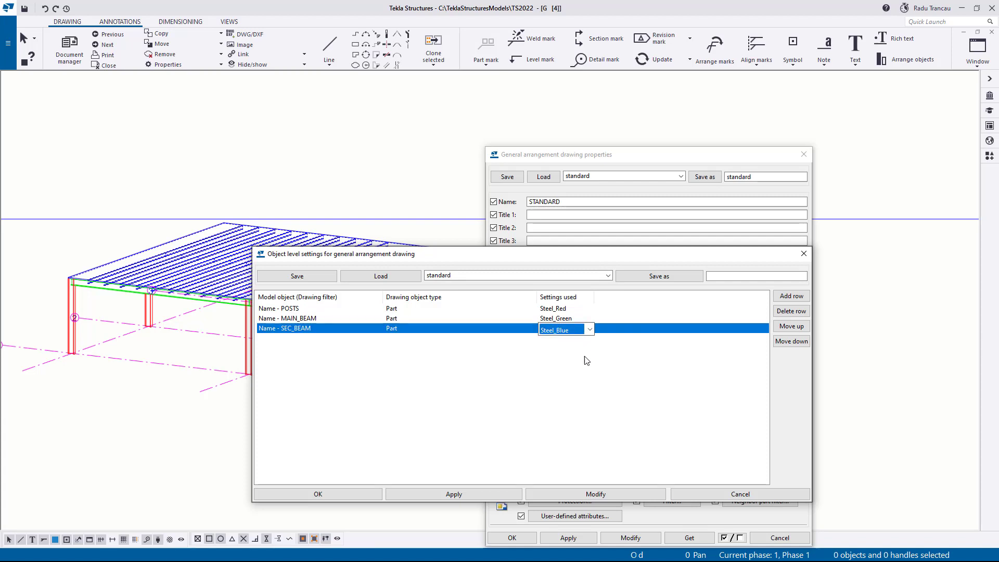
{"action": "left_click", "coordinate": [589, 329]}
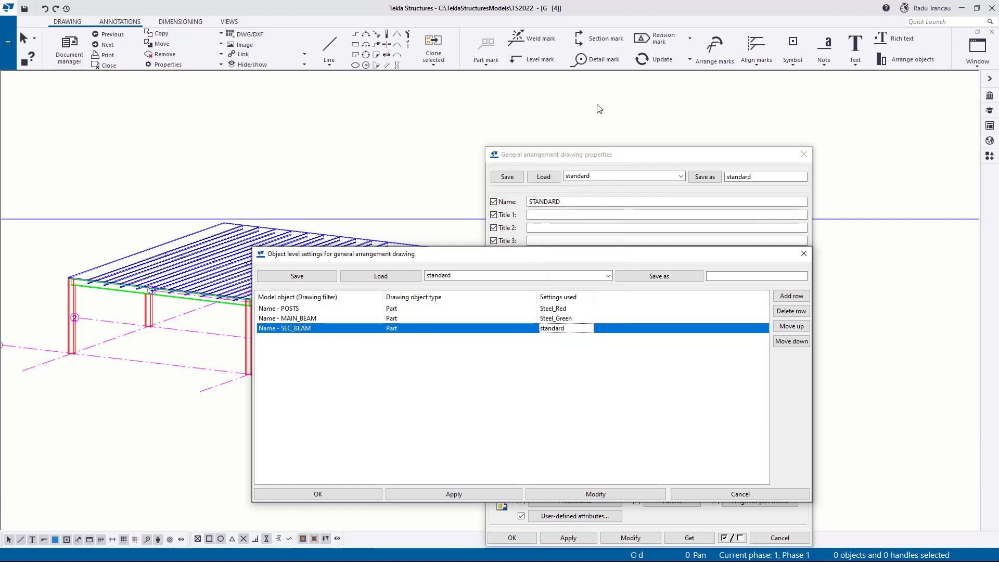
{"action": "left_click", "coordinate": [583, 329]}
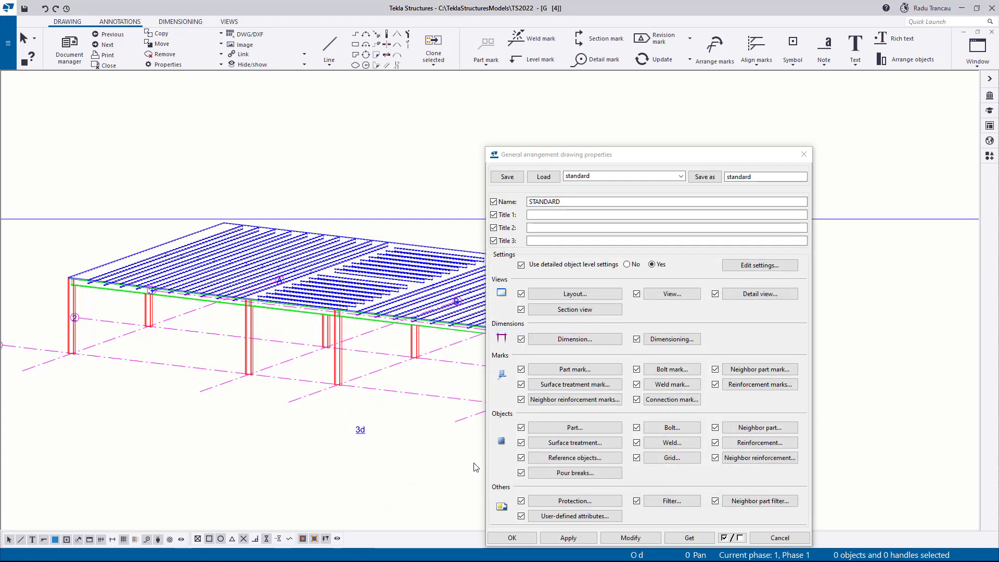
{"action": "left_click", "coordinate": [512, 537]}
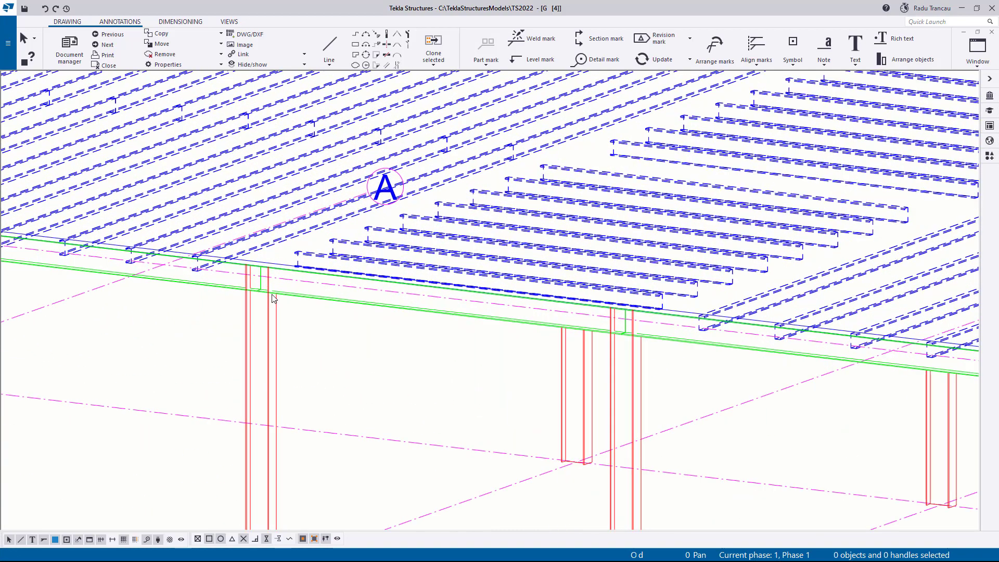
{"action": "left_click", "coordinate": [253, 298]}
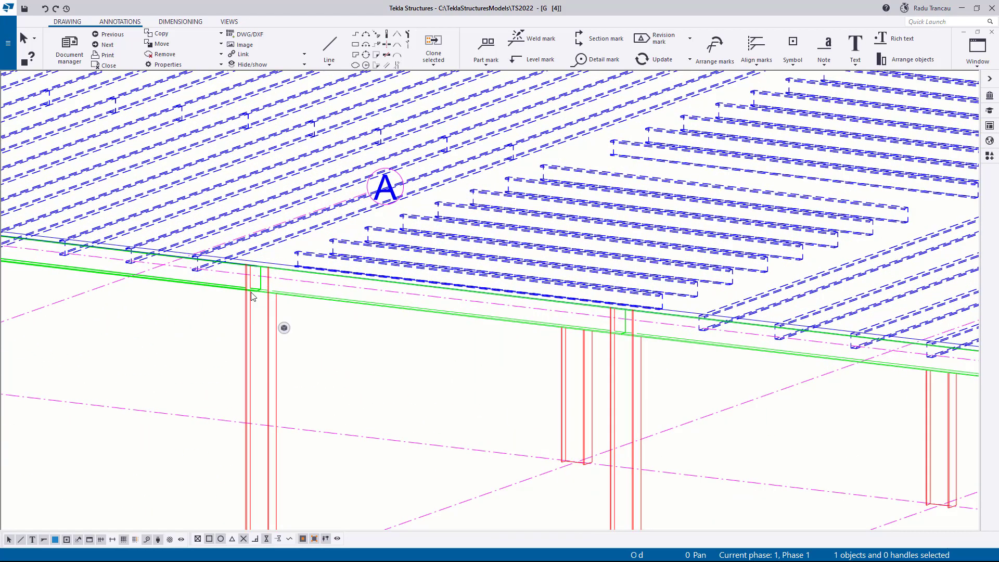
{"action": "mouse_move", "coordinate": [264, 298]}
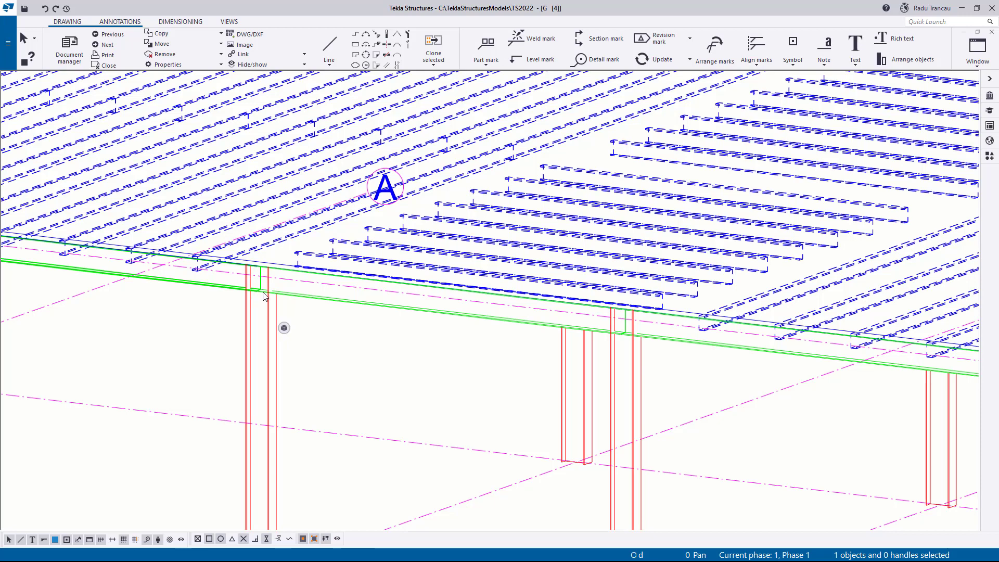
{"action": "mouse_move", "coordinate": [268, 362]}
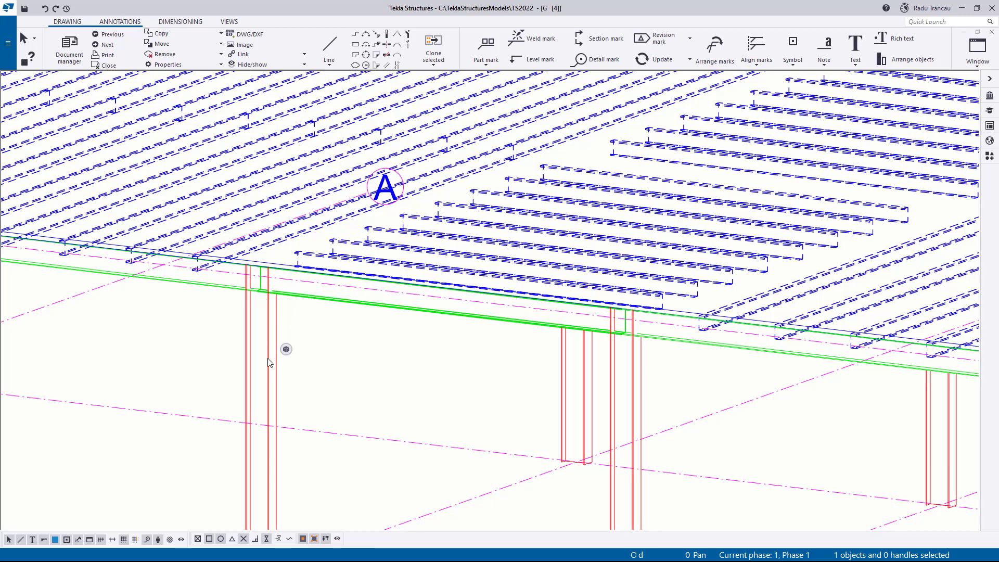
{"action": "mouse_move", "coordinate": [280, 354]}
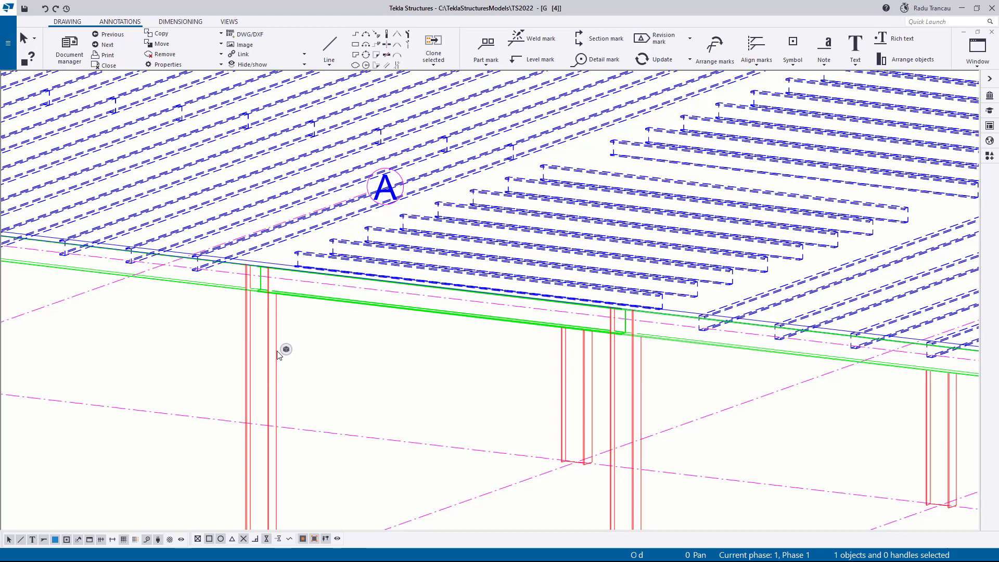
{"action": "mouse_move", "coordinate": [475, 340]}
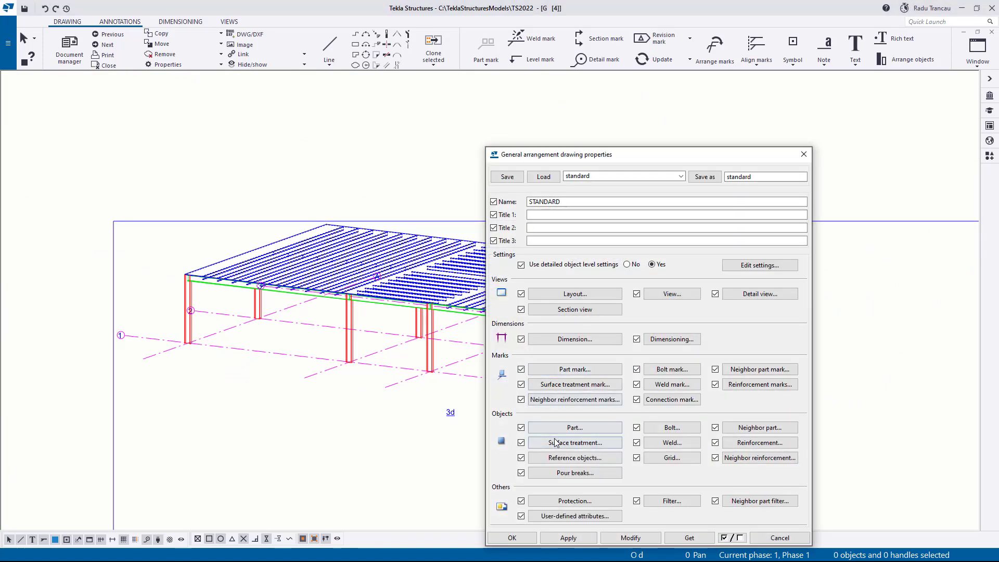
Load the Steel_Green part settings and turn hidden lines on.
{"action": "left_click", "coordinate": [575, 427]}
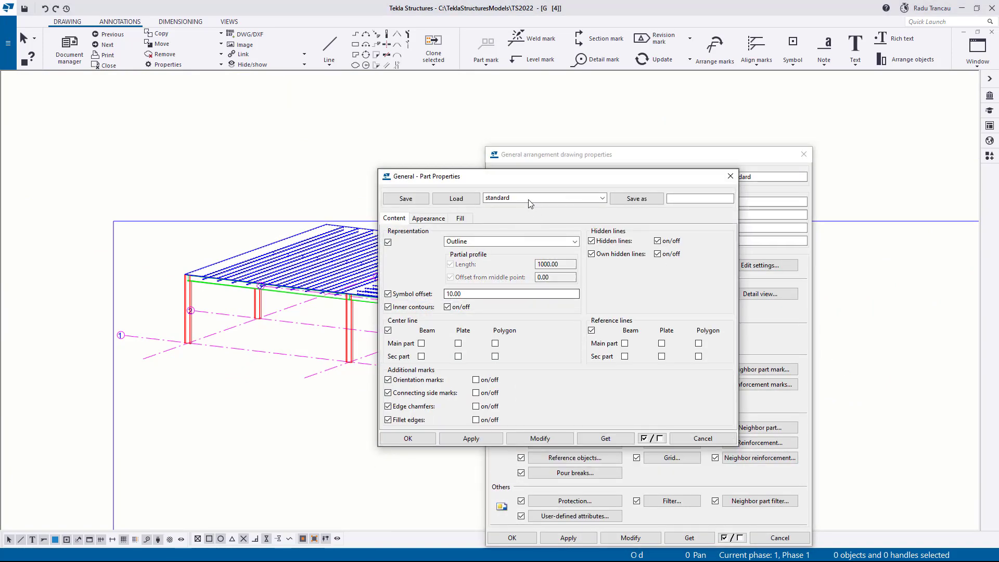
{"action": "left_click", "coordinate": [601, 198]}
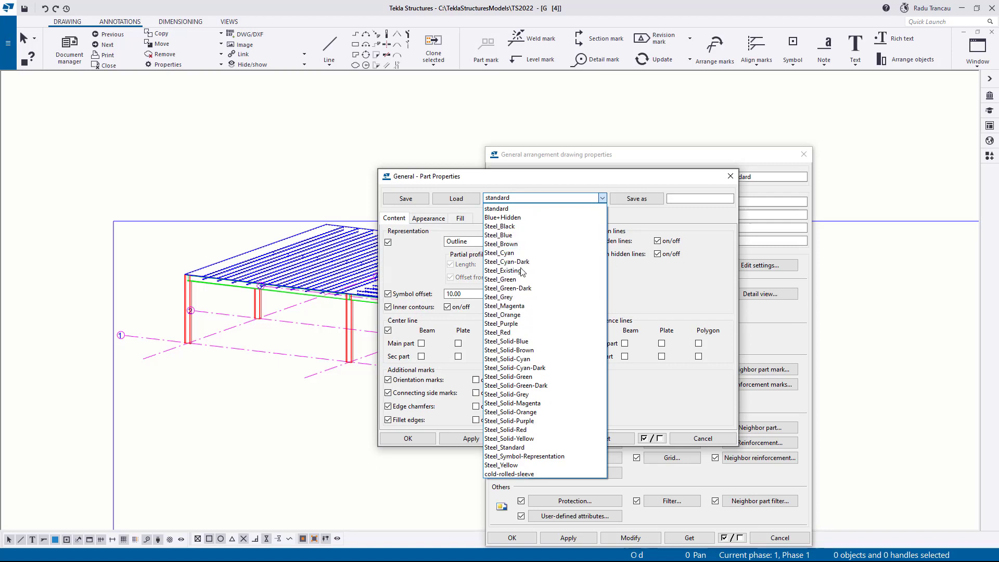
{"action": "left_click", "coordinate": [500, 279]}
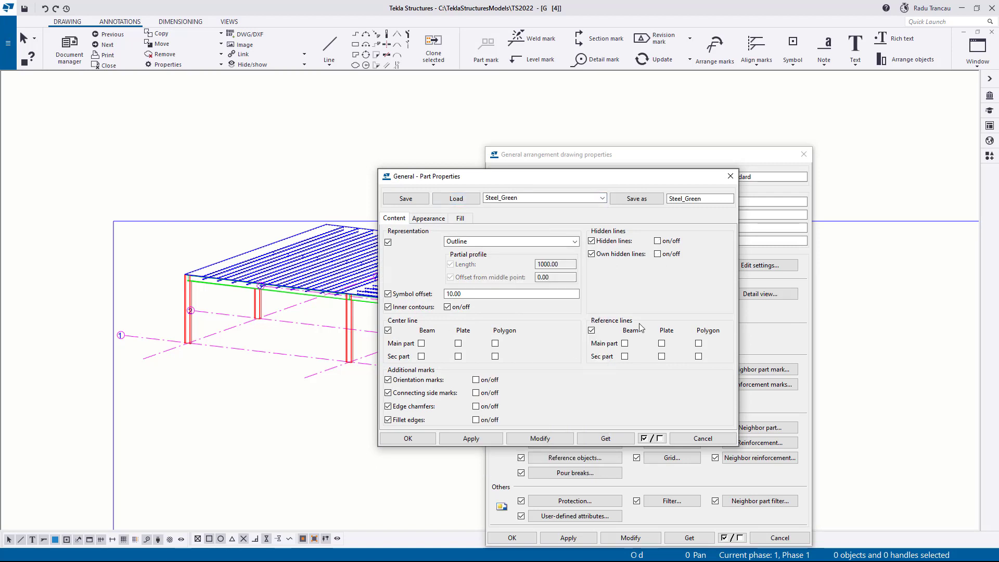
{"action": "left_click", "coordinate": [658, 241]}
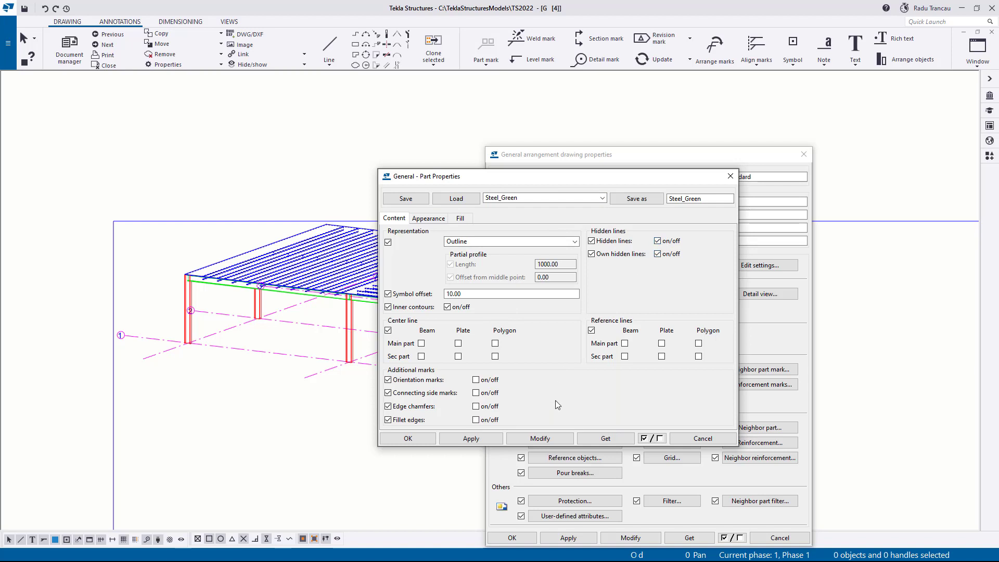
Set the hidden line type to HIDDEN and save the settings as Green+Hidden.
{"action": "left_click", "coordinate": [429, 219]}
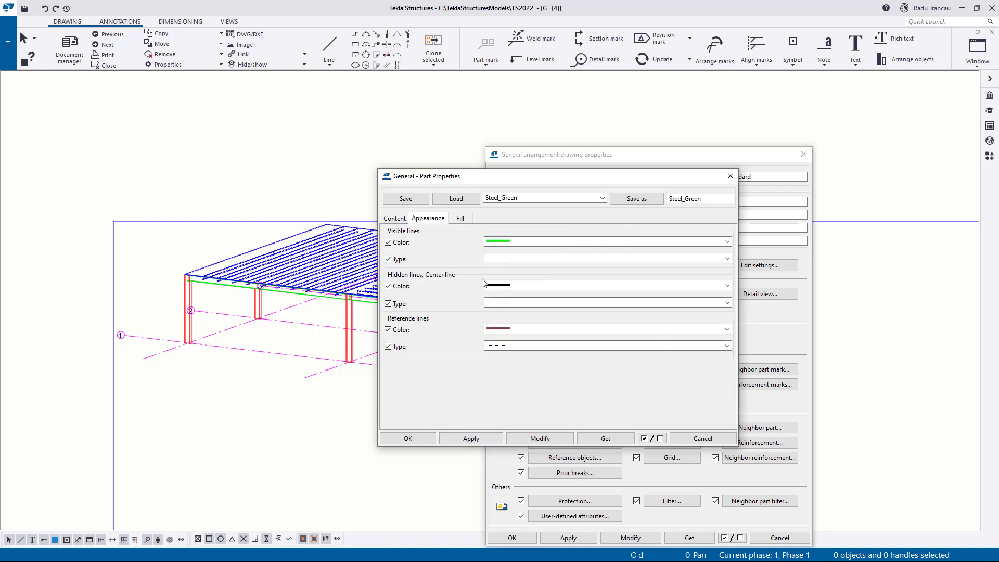
{"action": "mouse_move", "coordinate": [512, 286]}
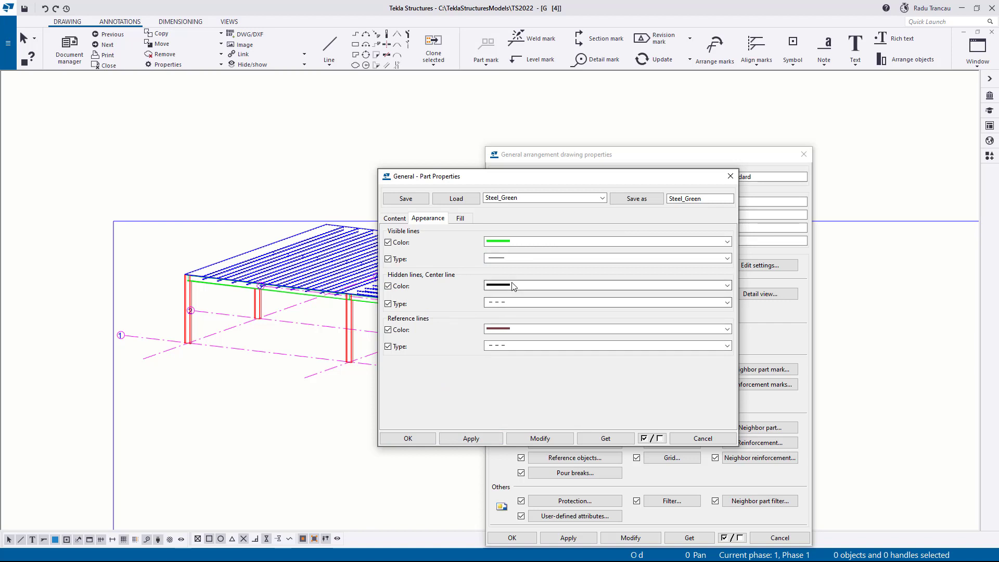
{"action": "left_click", "coordinate": [724, 302]}
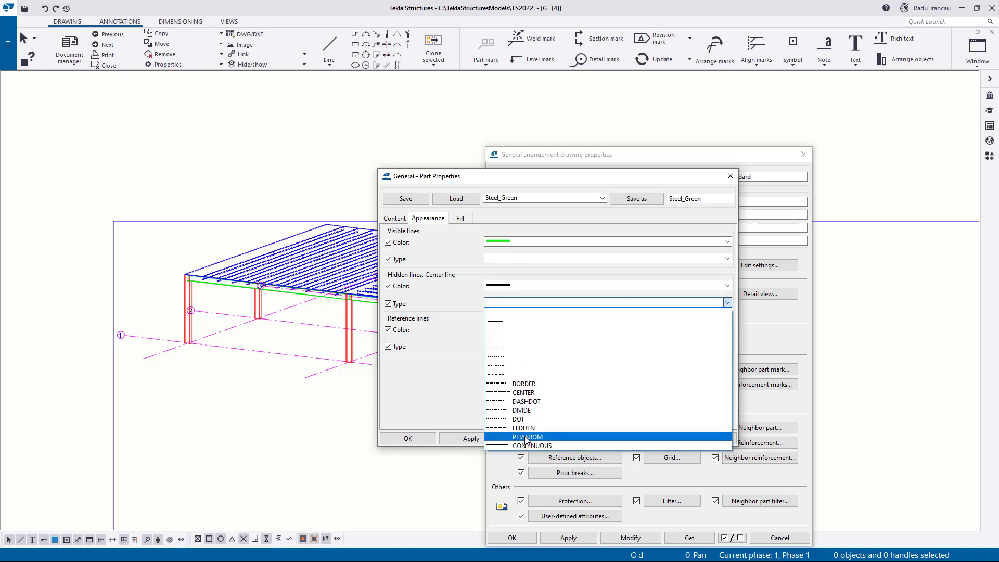
{"action": "left_click", "coordinate": [523, 428]}
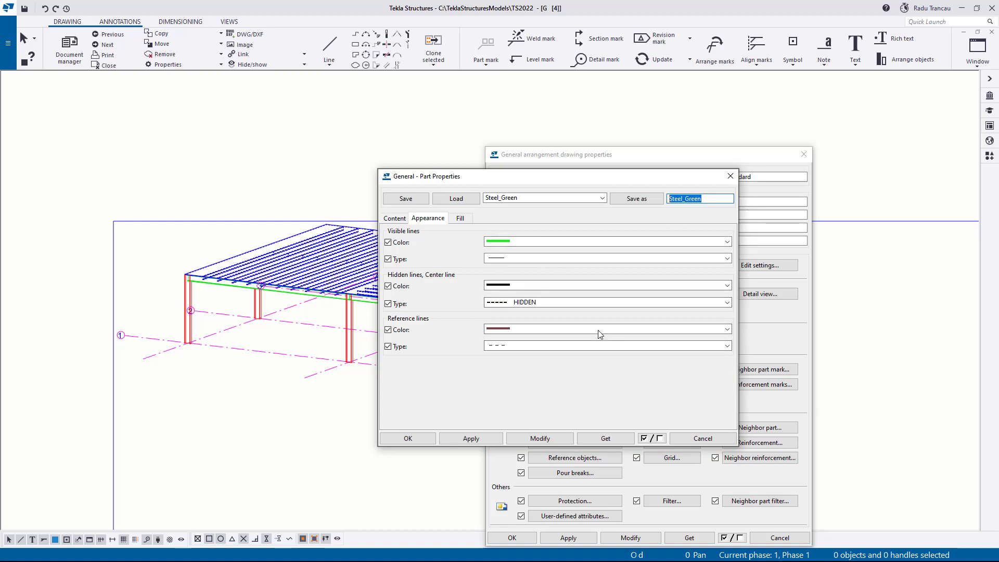
{"action": "type", "text": "G"}
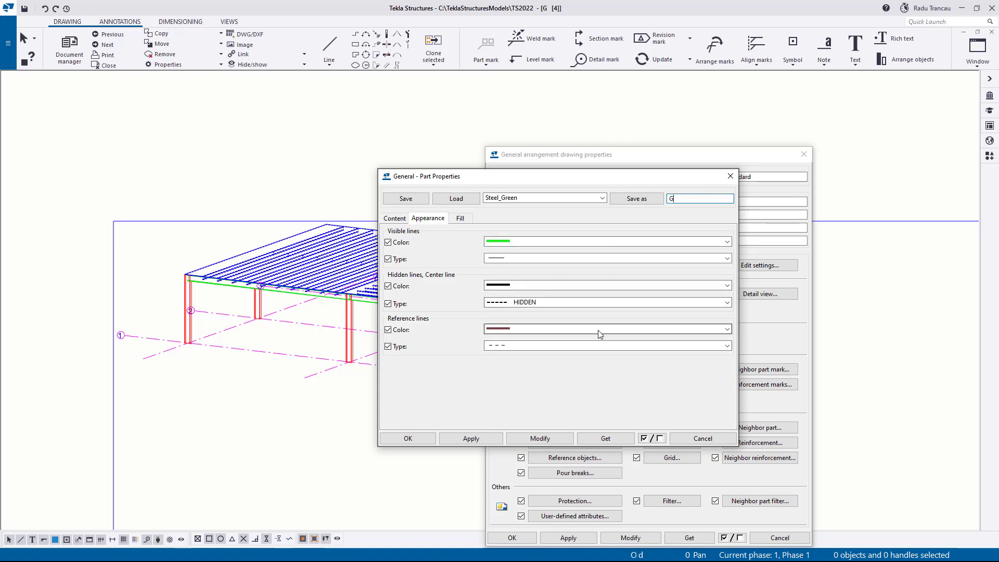
{"action": "type", "text": "reen+"}
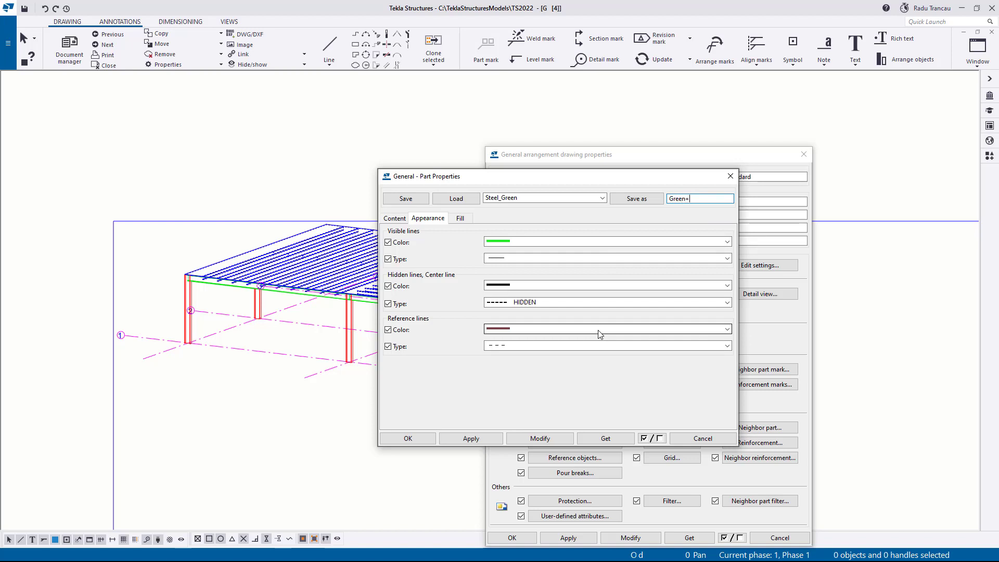
{"action": "type", "text": "Hidden"}
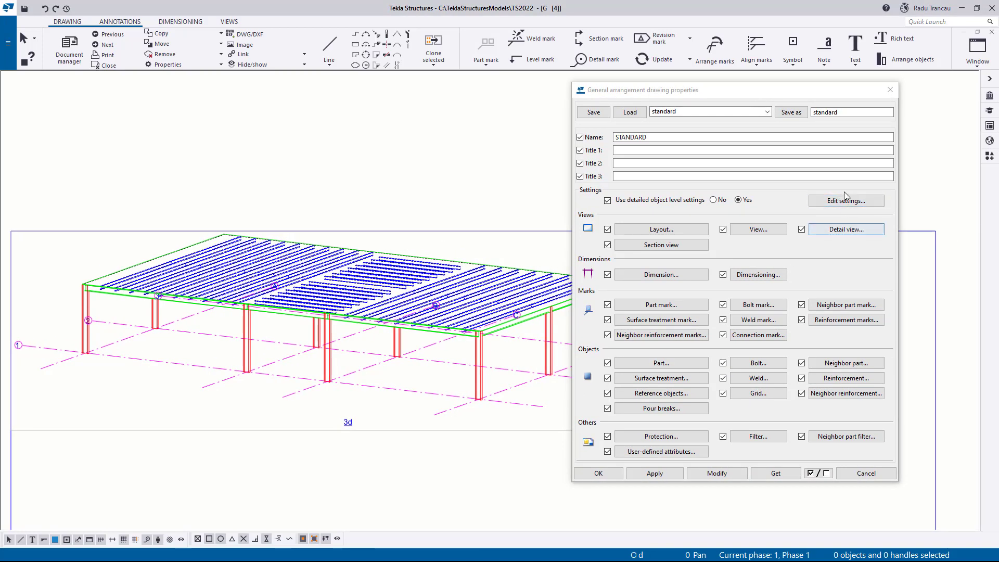
Assign the Green+Hidden settings to the MAIN_BEAM object-level rule.
{"action": "left_click", "coordinate": [846, 201]}
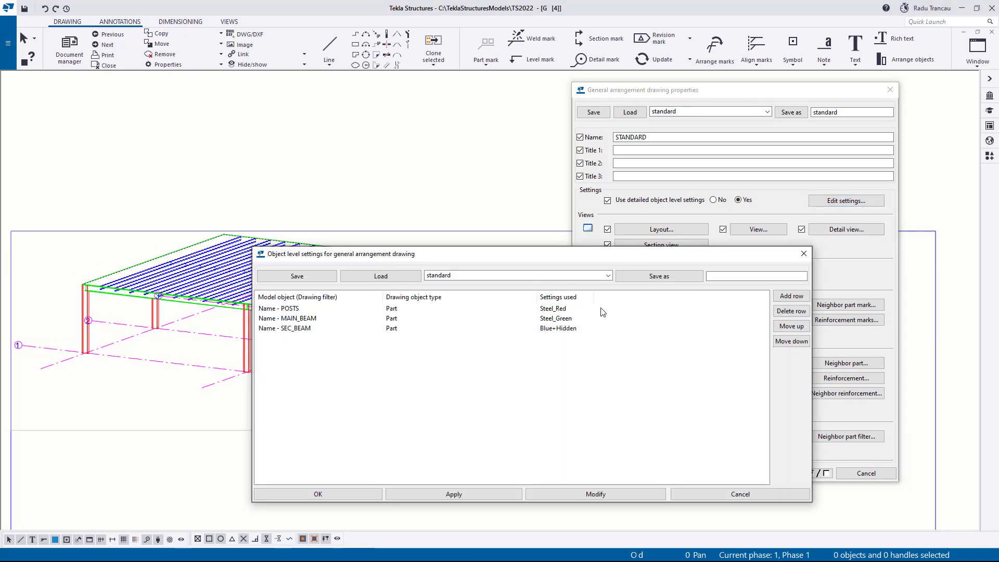
{"action": "left_click", "coordinate": [288, 319]}
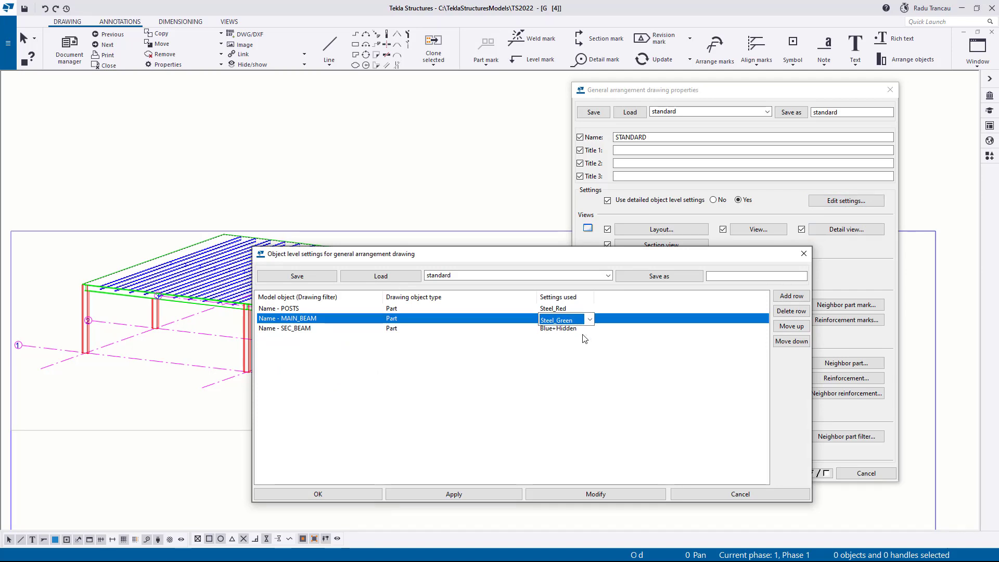
{"action": "left_click", "coordinate": [589, 320]}
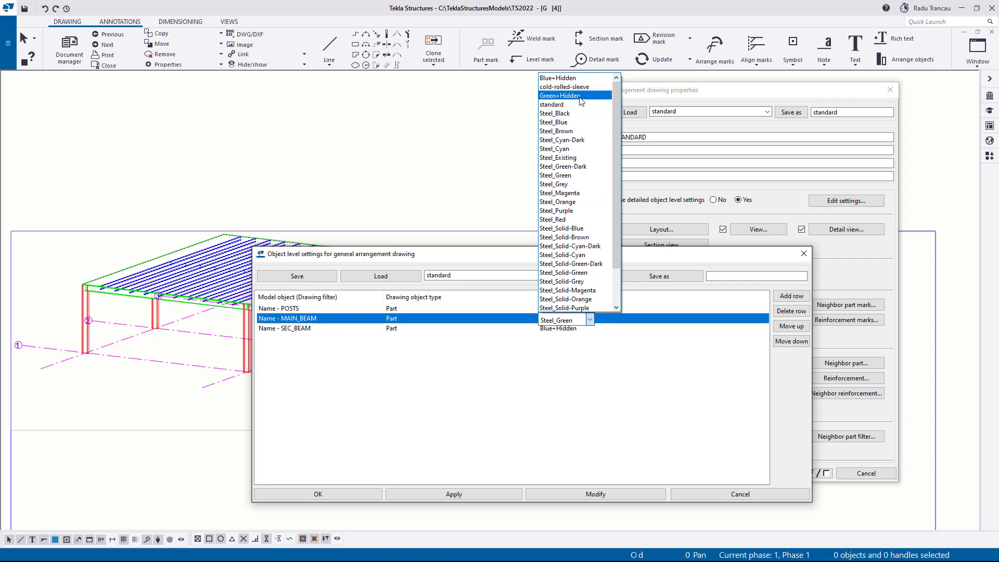
{"action": "left_click", "coordinate": [559, 95]}
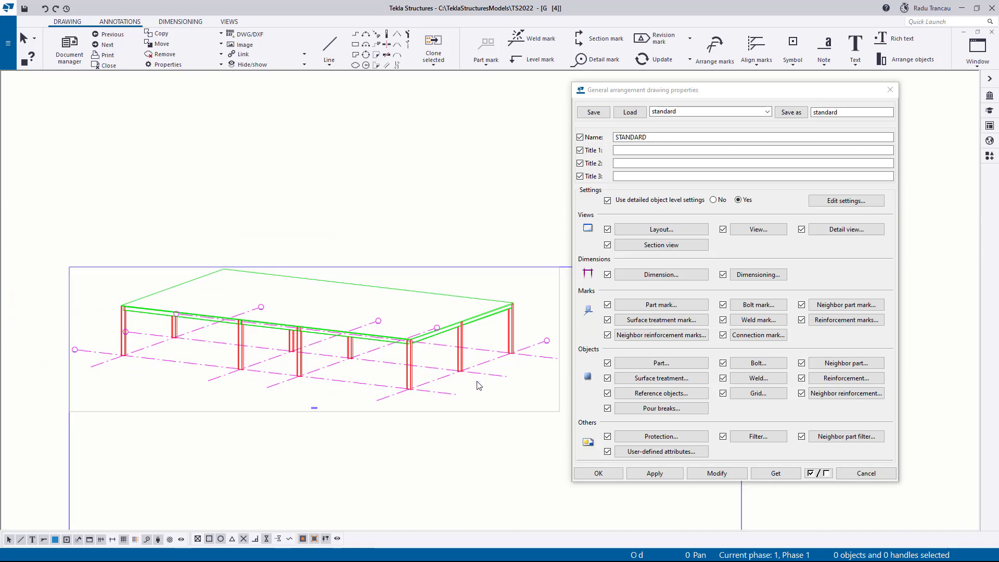
Recheck the object level settings list and close it so the drawing updates.
{"action": "left_click", "coordinate": [846, 201]}
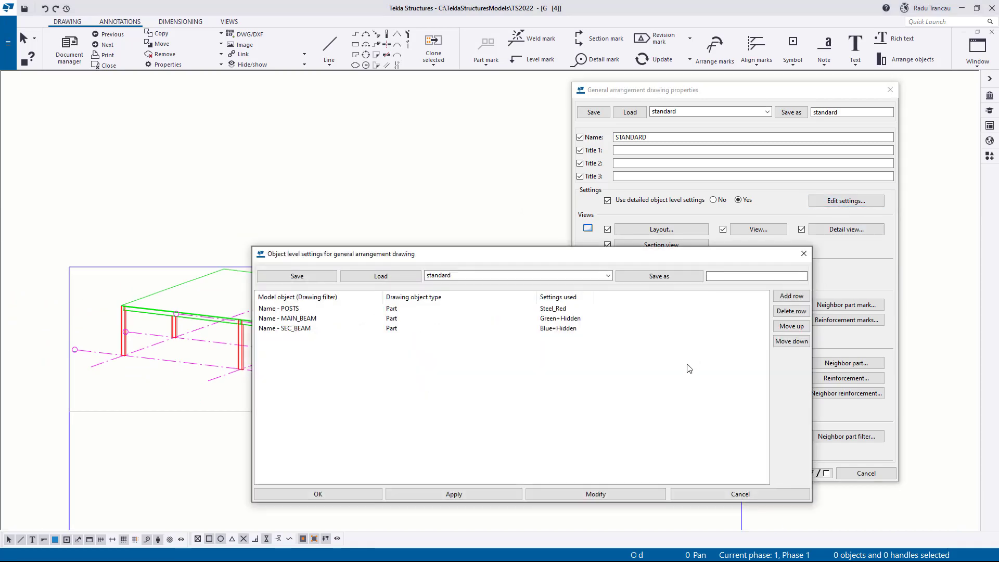
{"action": "left_click", "coordinate": [757, 276]}
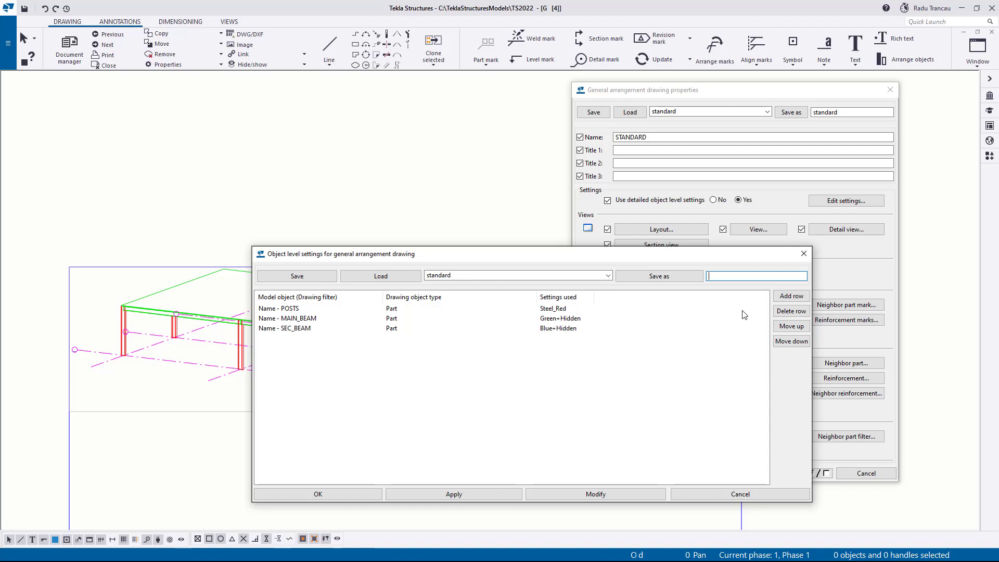
{"action": "mouse_move", "coordinate": [803, 253]}
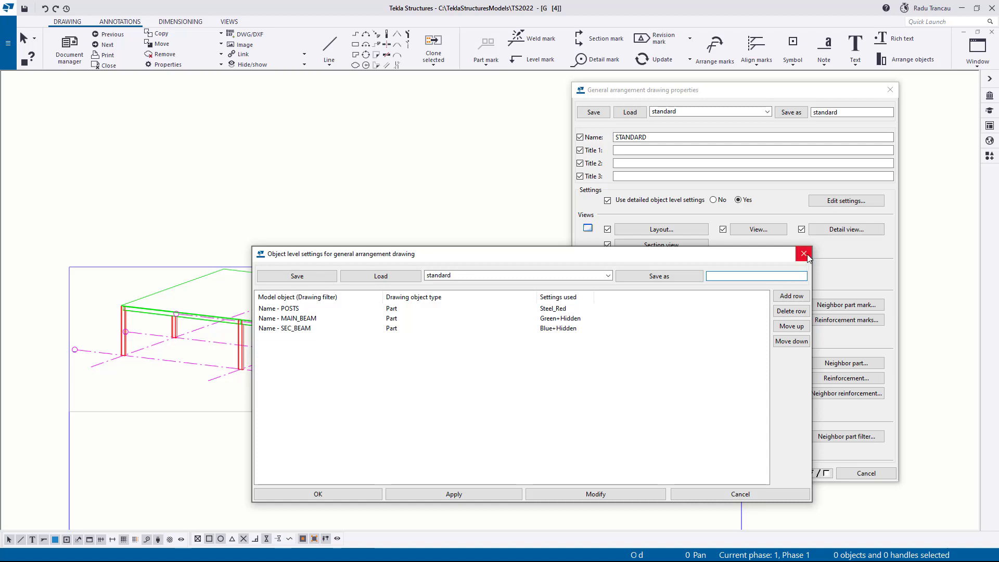
{"action": "left_click", "coordinate": [804, 252]}
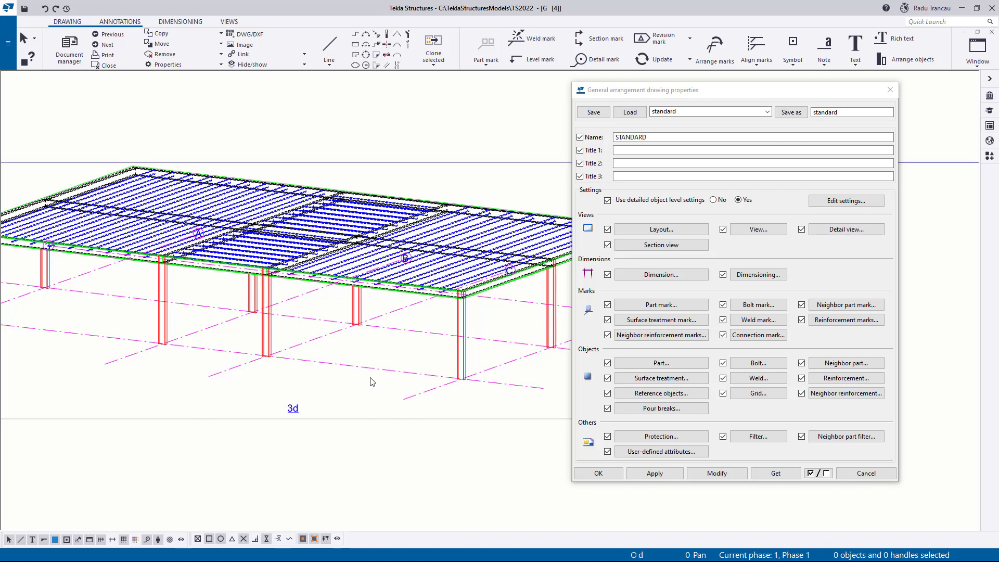
{"action": "mouse_move", "coordinate": [428, 265]}
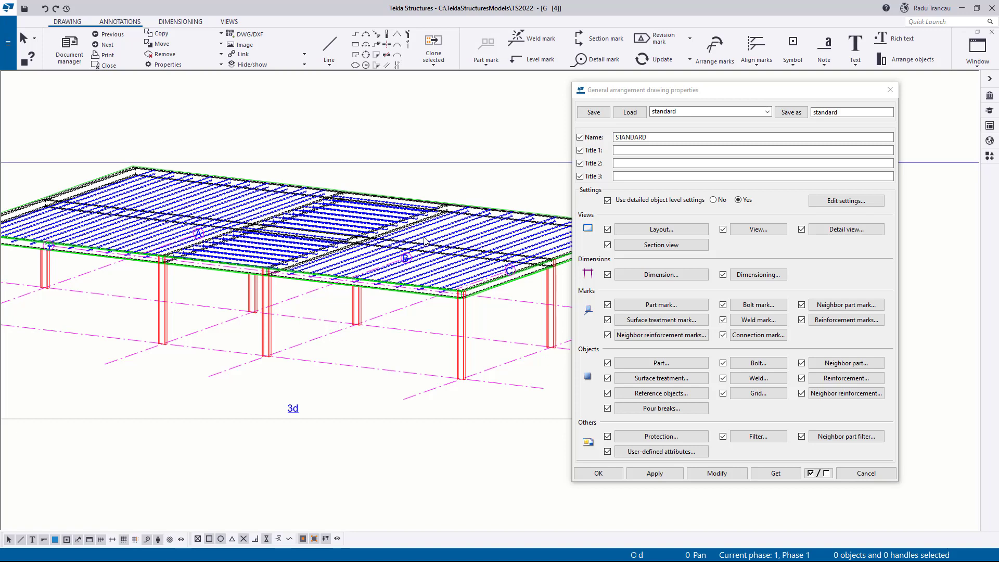
{"action": "mouse_move", "coordinate": [467, 312]}
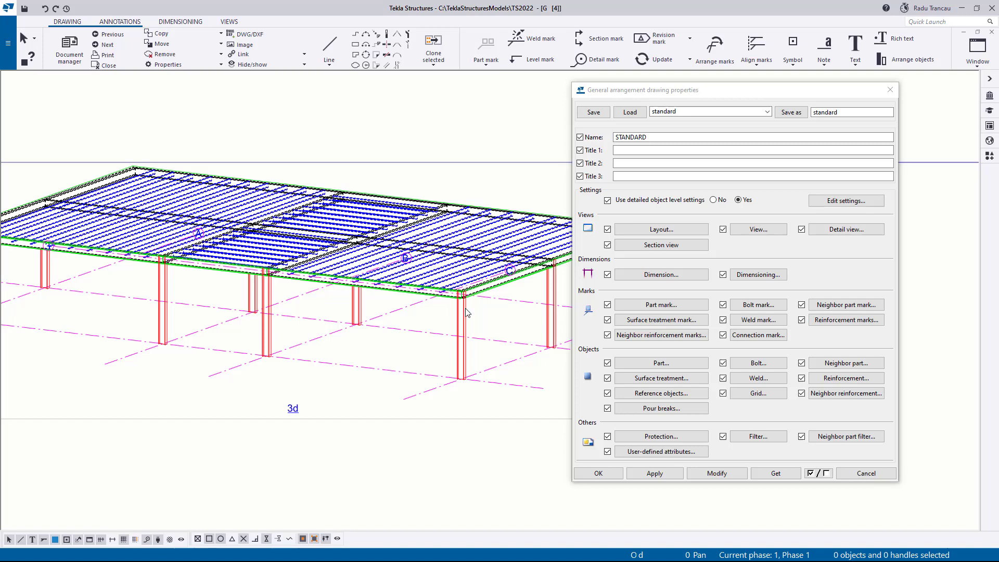
{"action": "mouse_move", "coordinate": [518, 319]}
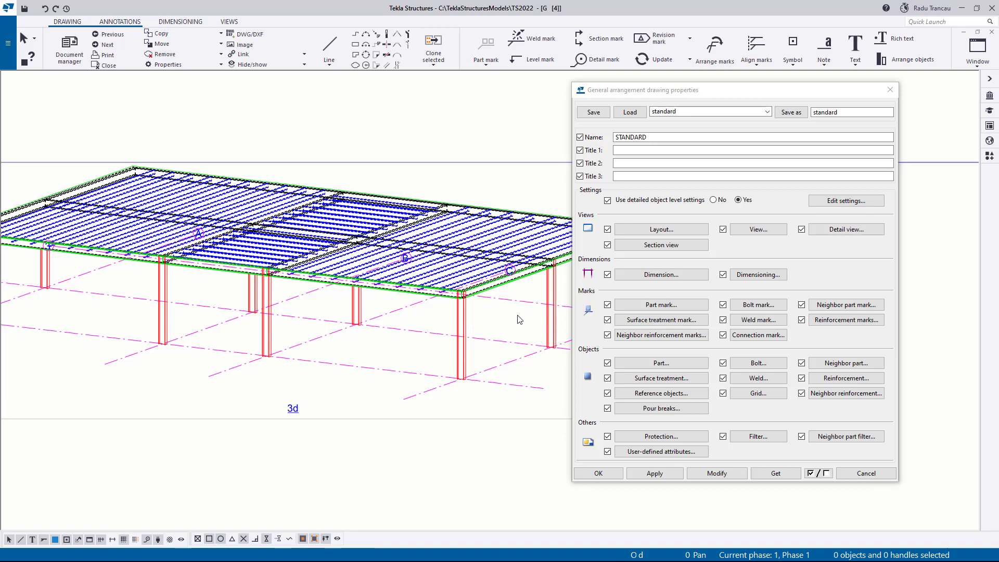
{"action": "mouse_move", "coordinate": [583, 314]}
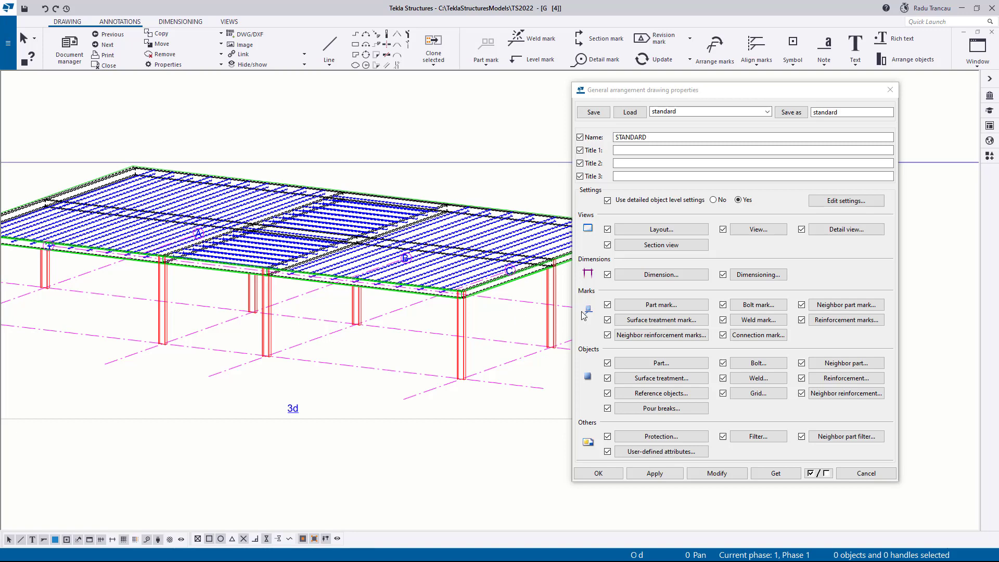
{"action": "mouse_move", "coordinate": [567, 306]}
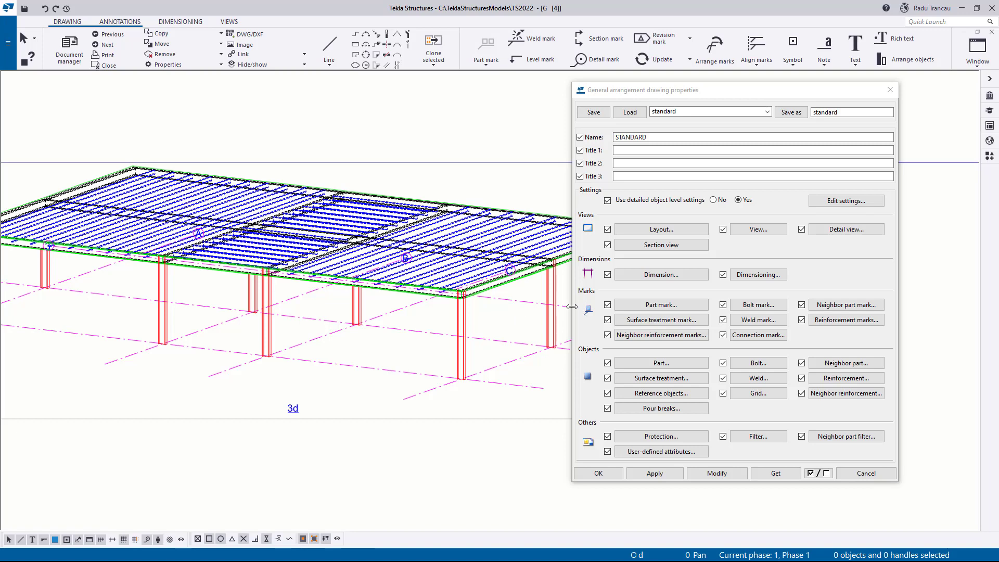